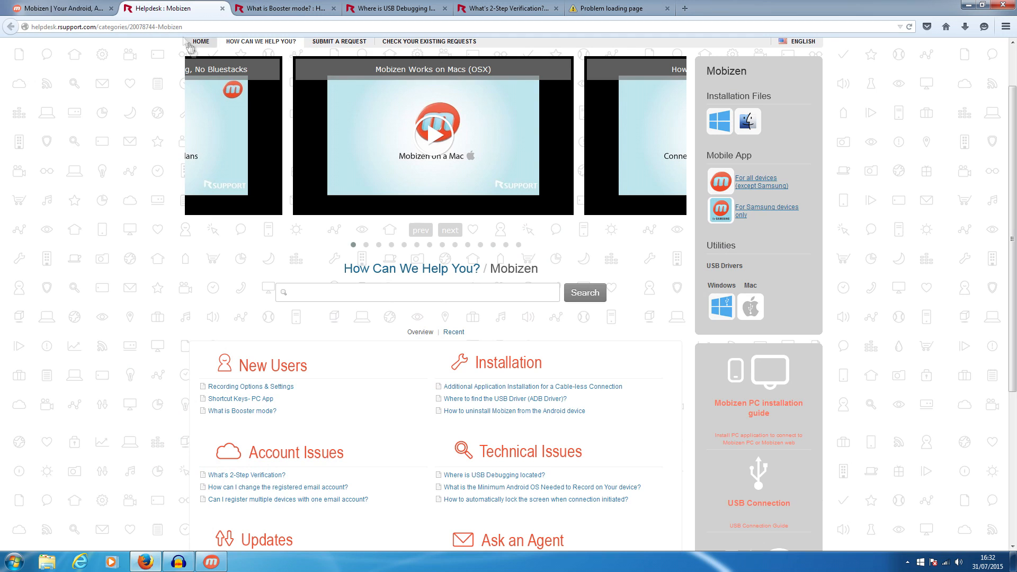
Bring up the Mobizen home page and place the cursor in its phone login form
left_click(60, 8)
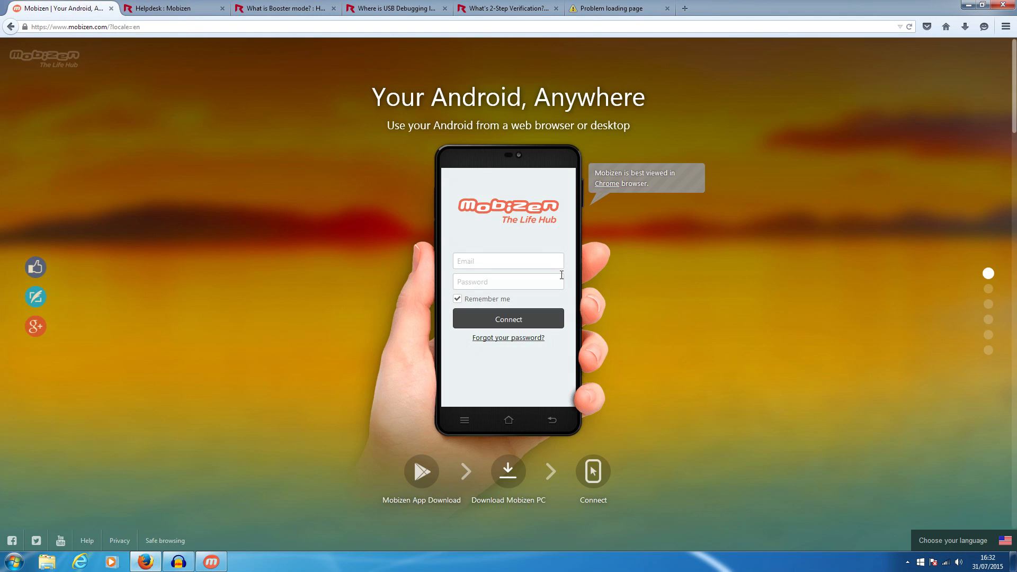
mouse_move(557, 256)
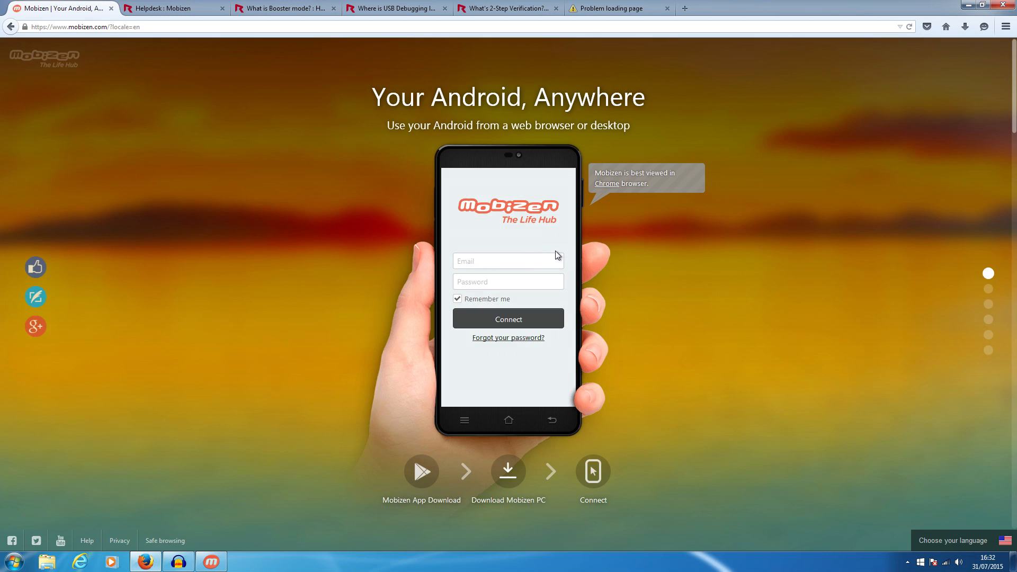
mouse_move(540, 207)
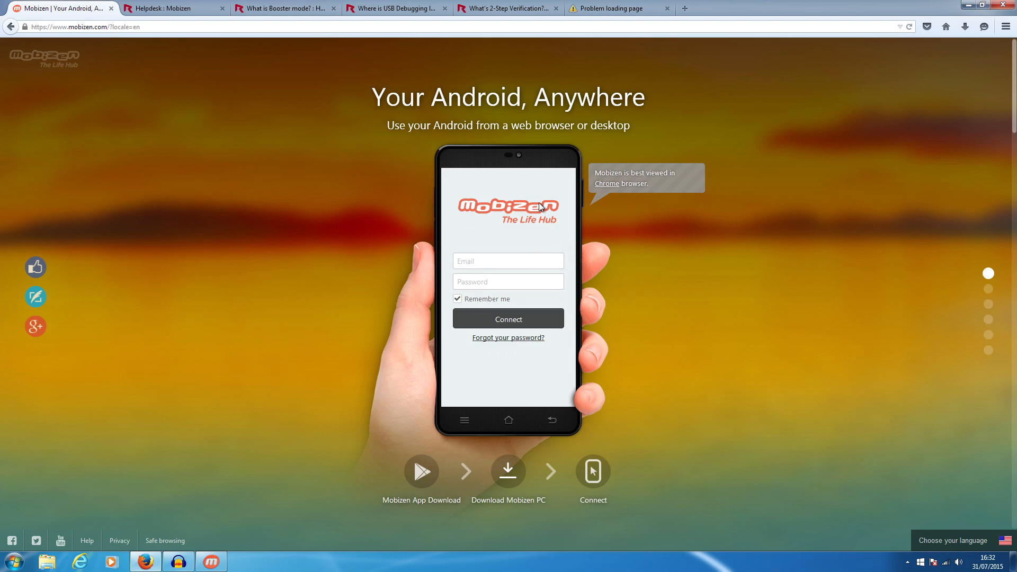
mouse_move(421, 190)
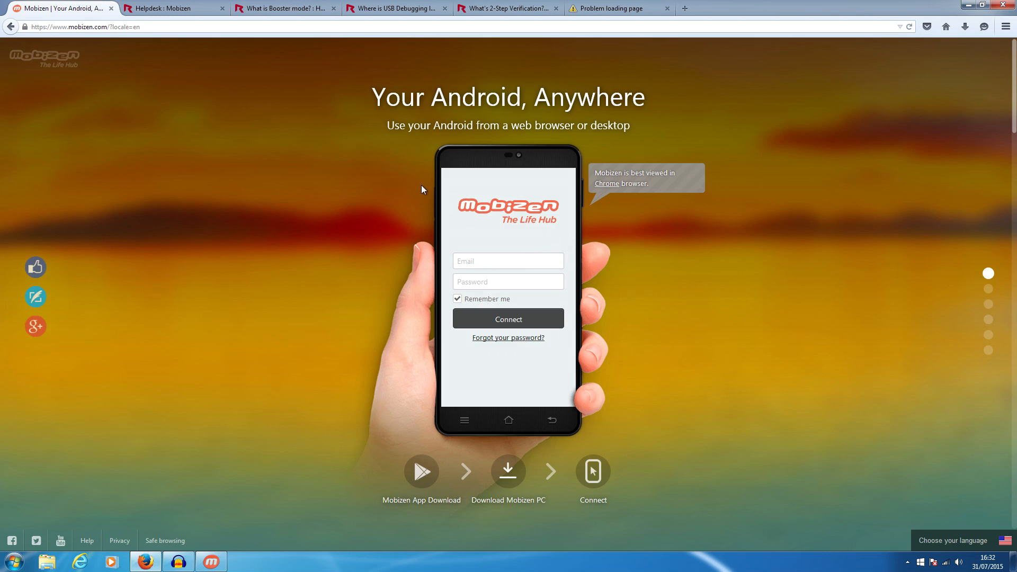
mouse_move(508, 470)
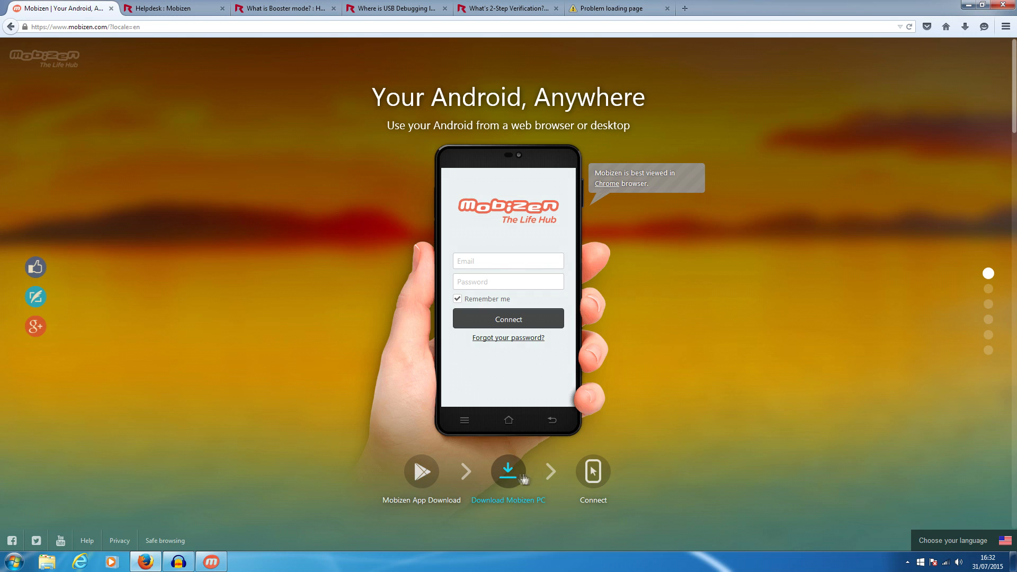
mouse_move(515, 479)
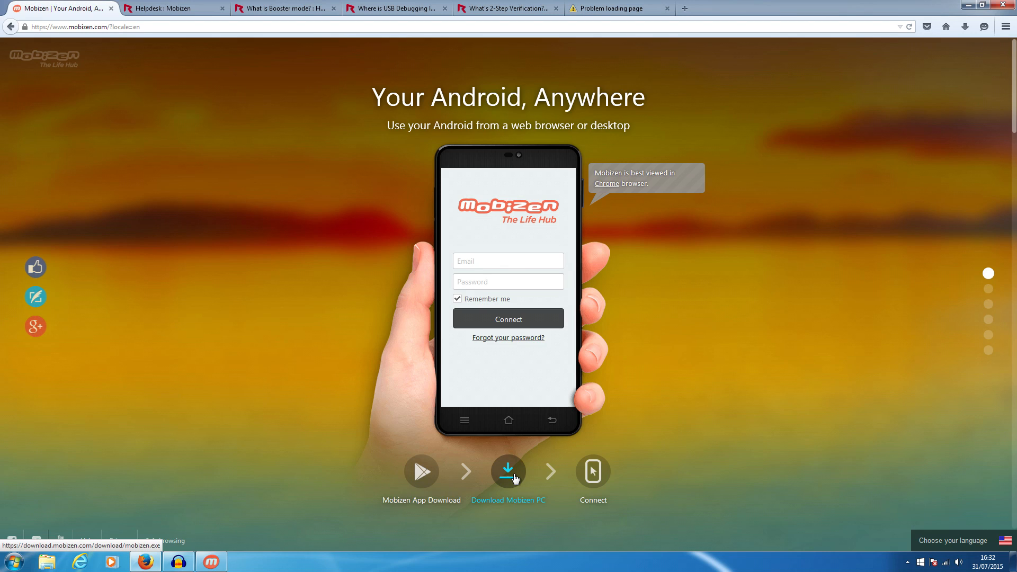
mouse_move(458, 305)
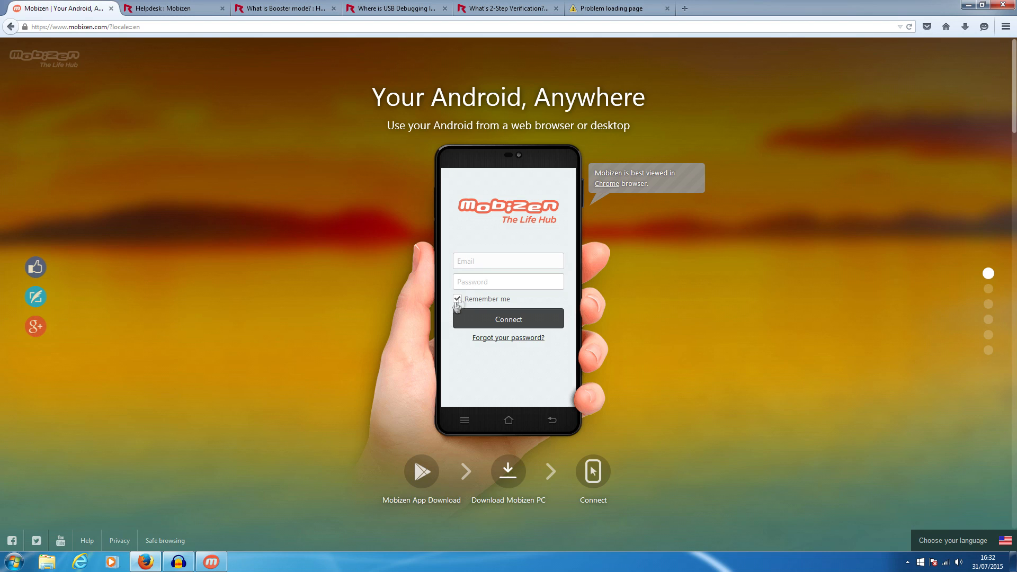
mouse_move(478, 301)
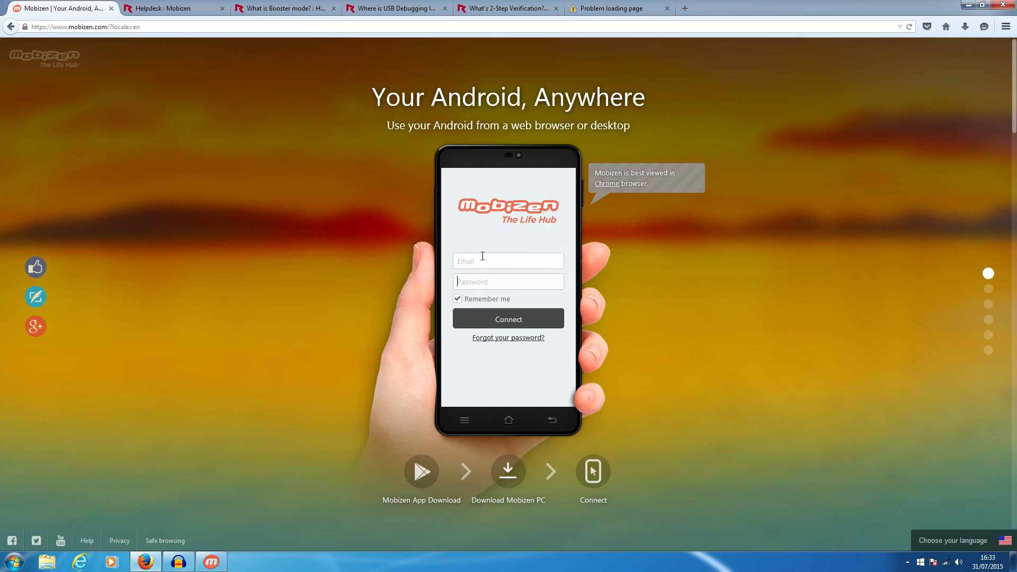
left_click(508, 261)
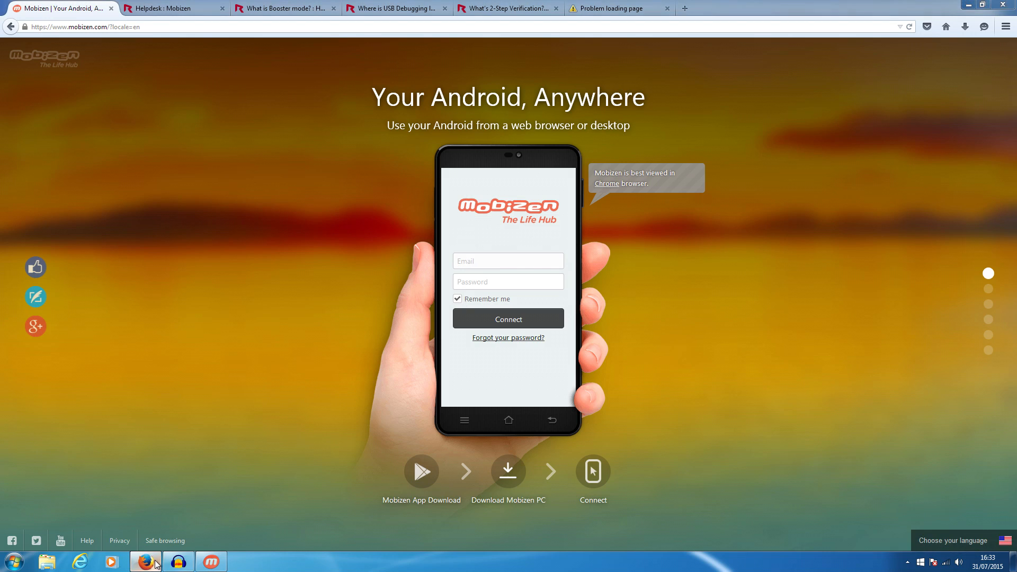
Minimize Firefox so the Mobizen PC client's login window shows on the desktop
left_click(508, 260)
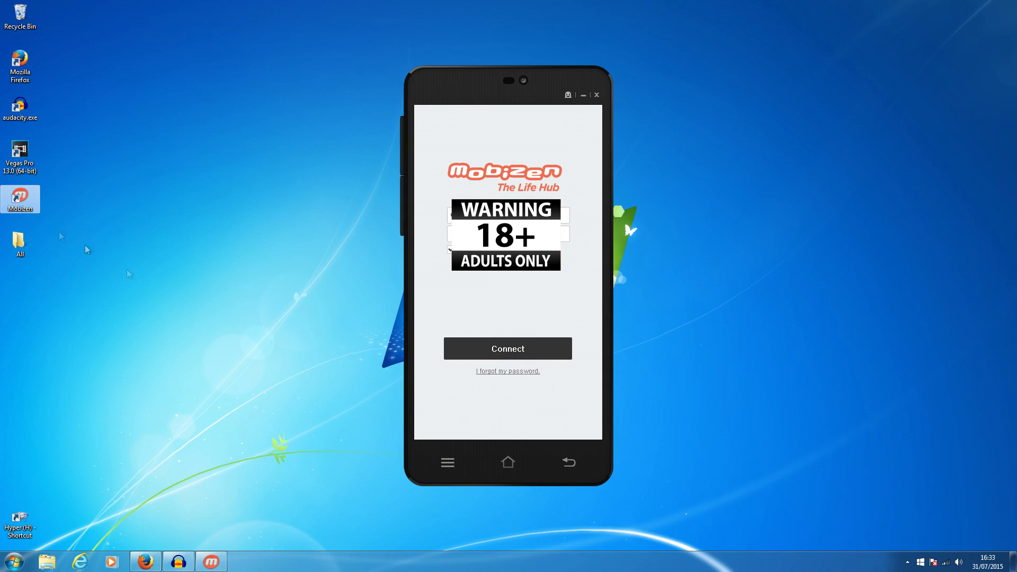
mouse_move(461, 193)
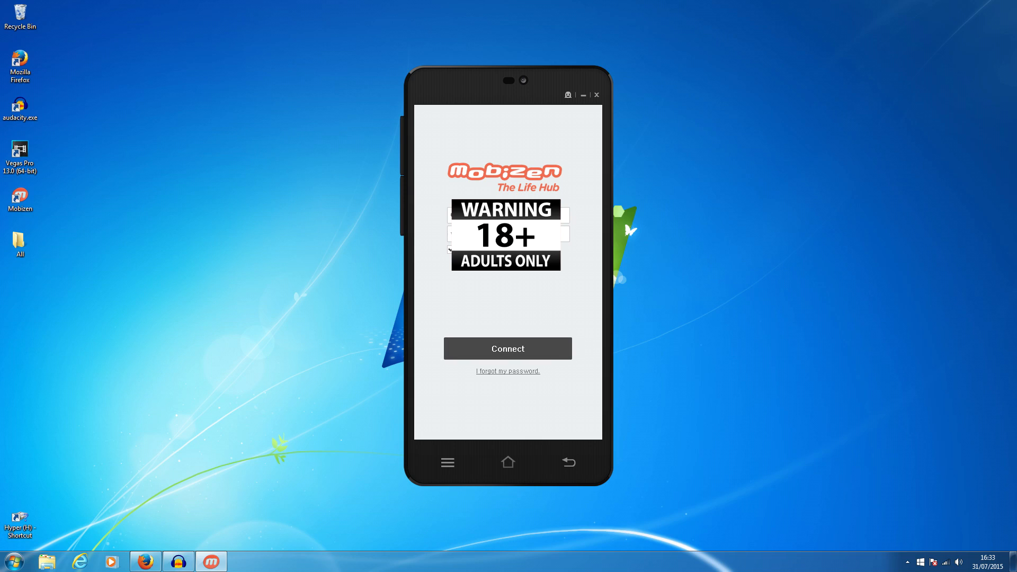
left_click(507, 348)
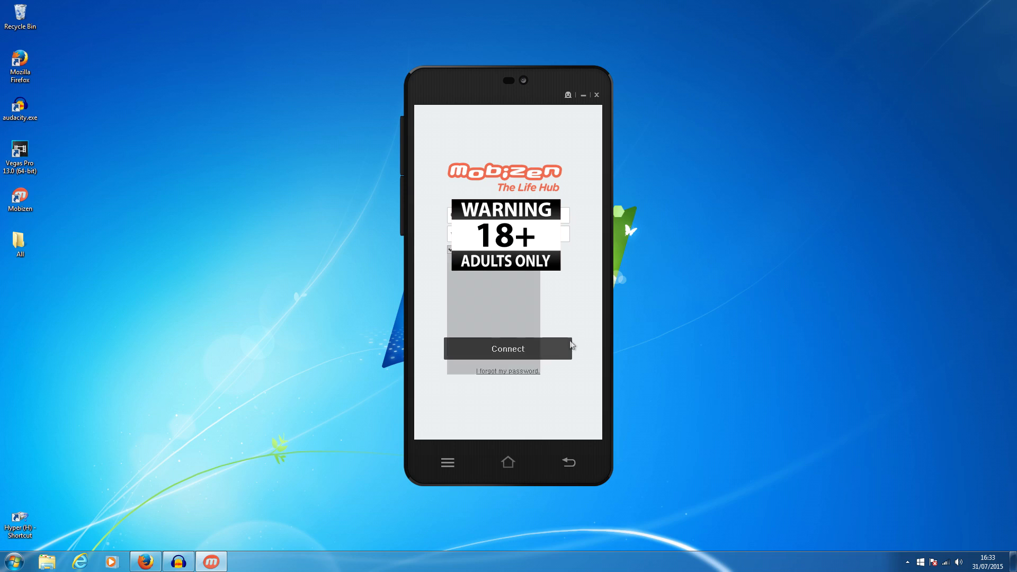
Connect the Mobizen window to the phone so its home screen is mirrored
left_click(507, 348)
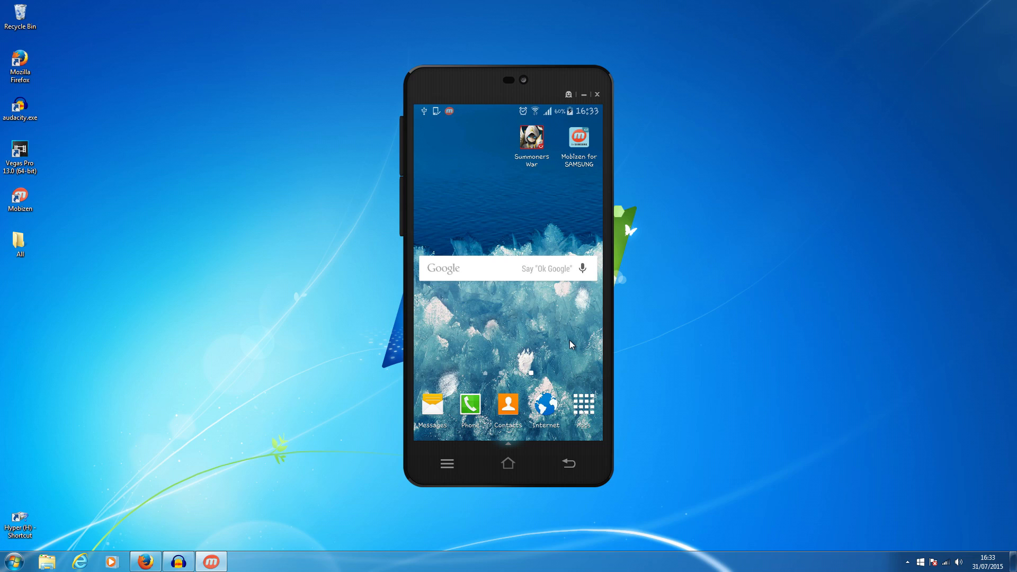
mouse_move(527, 311)
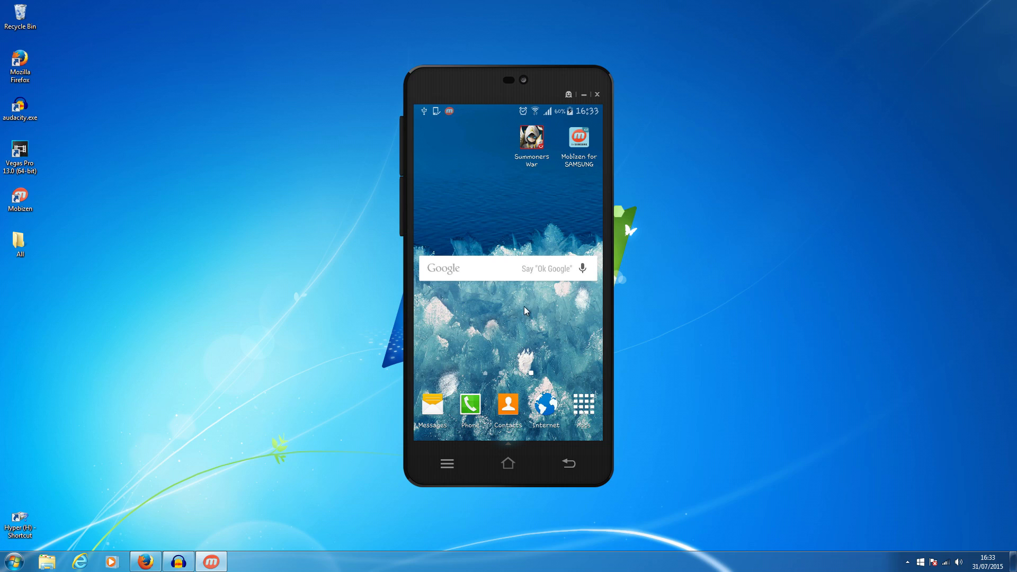
mouse_move(534, 308)
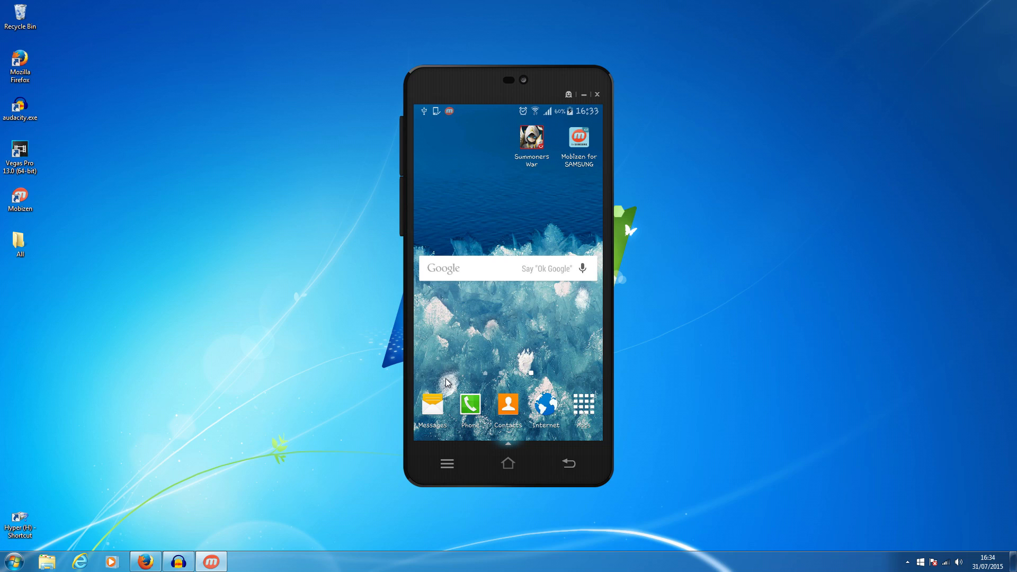
mouse_move(596, 305)
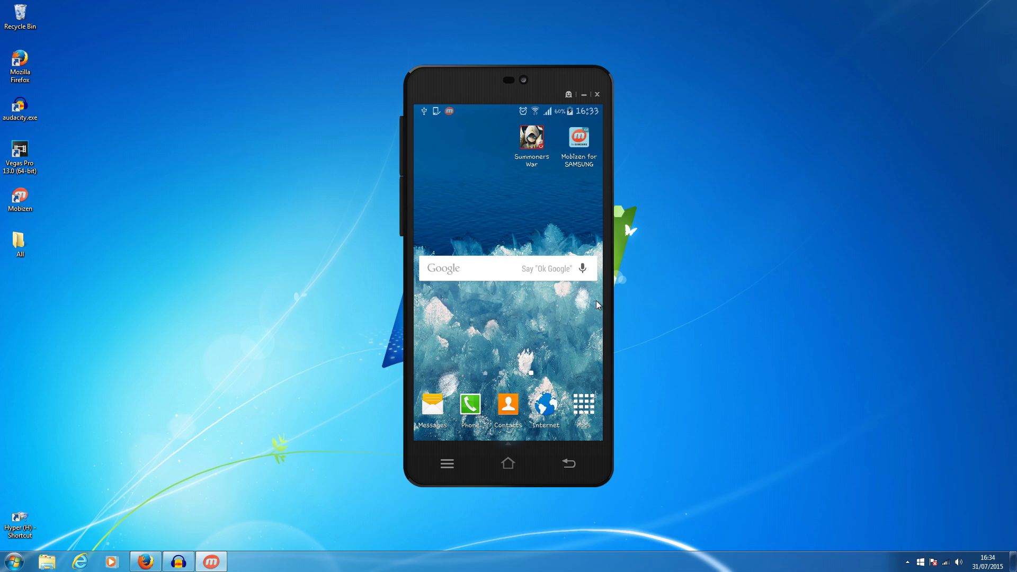
mouse_move(550, 239)
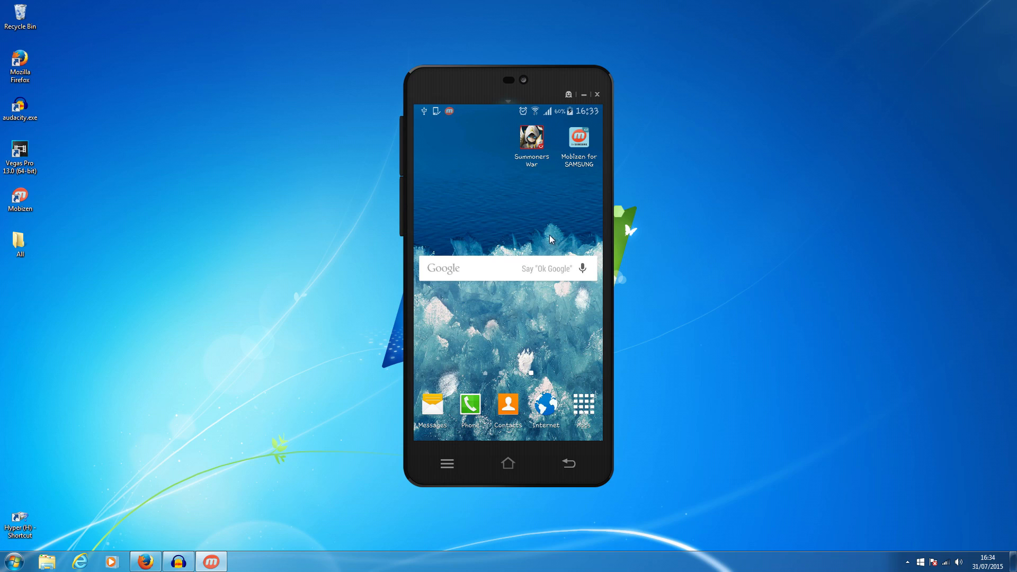
mouse_move(490, 235)
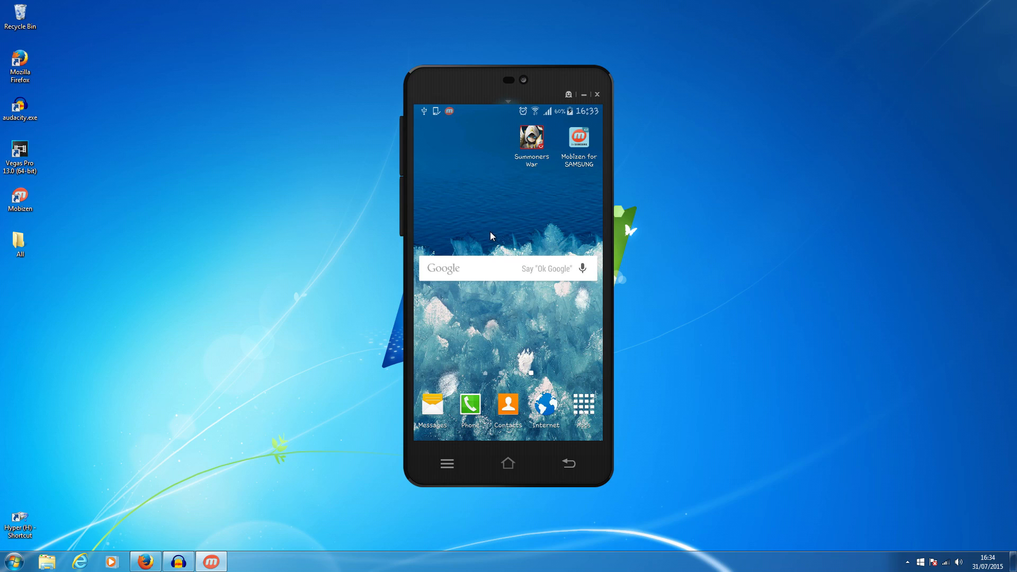
mouse_move(357, 375)
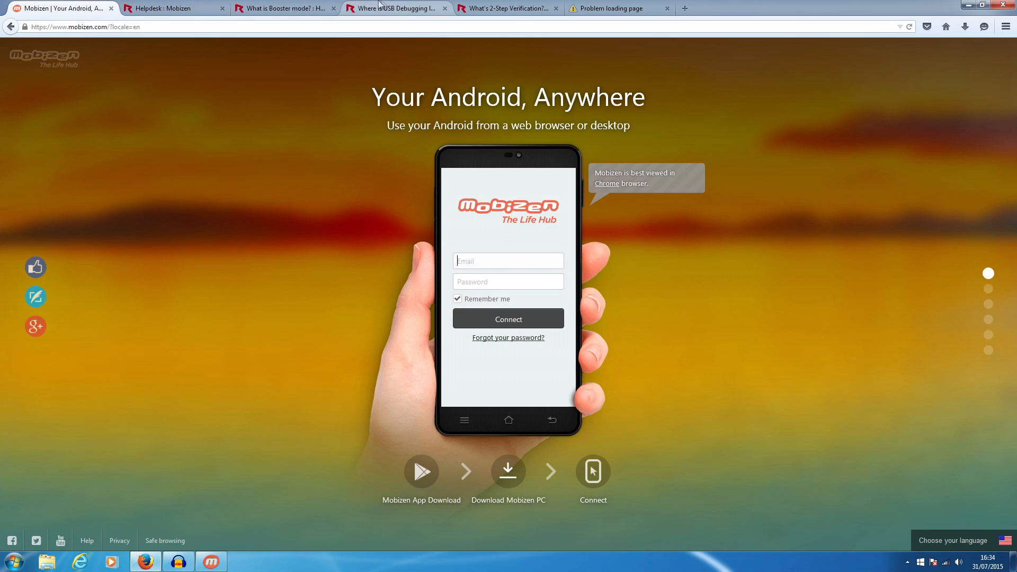
left_click(505, 8)
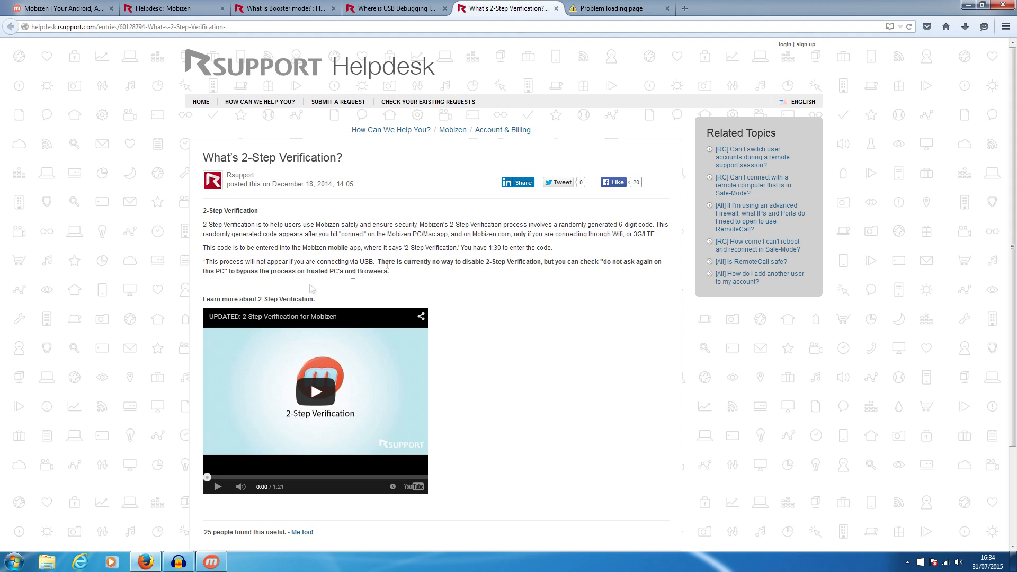
mouse_move(174, 125)
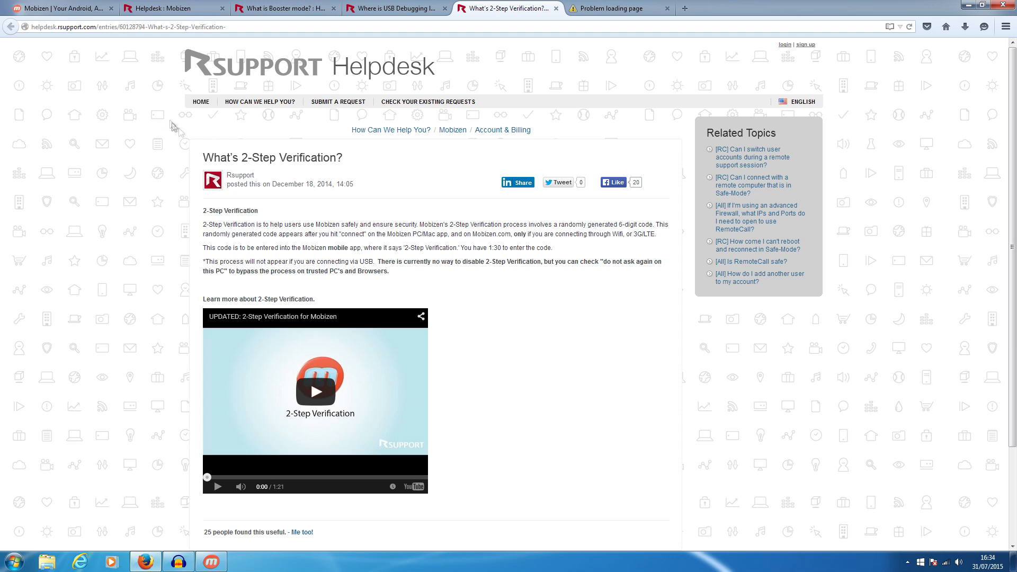
mouse_move(218, 116)
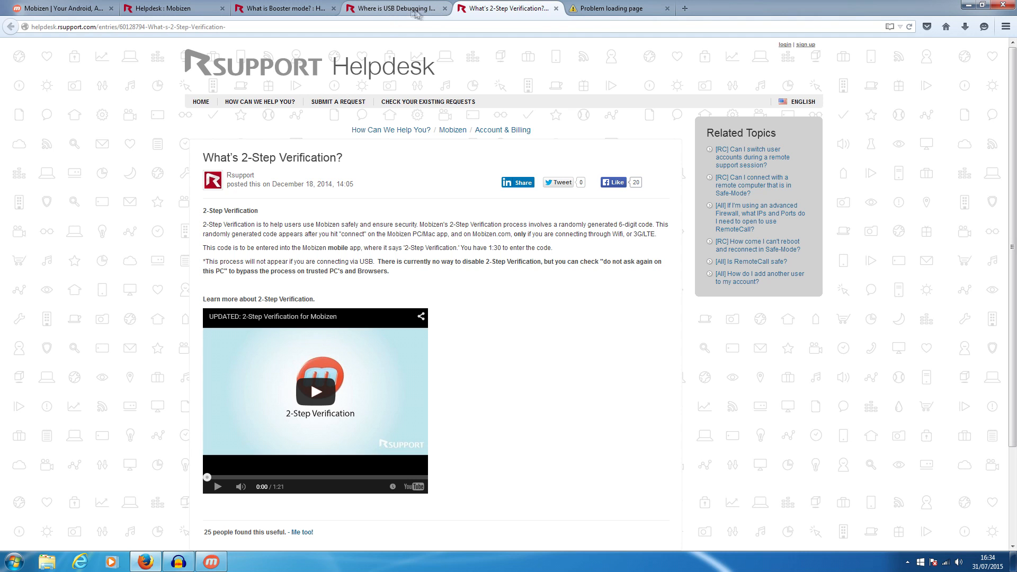
left_click(392, 7)
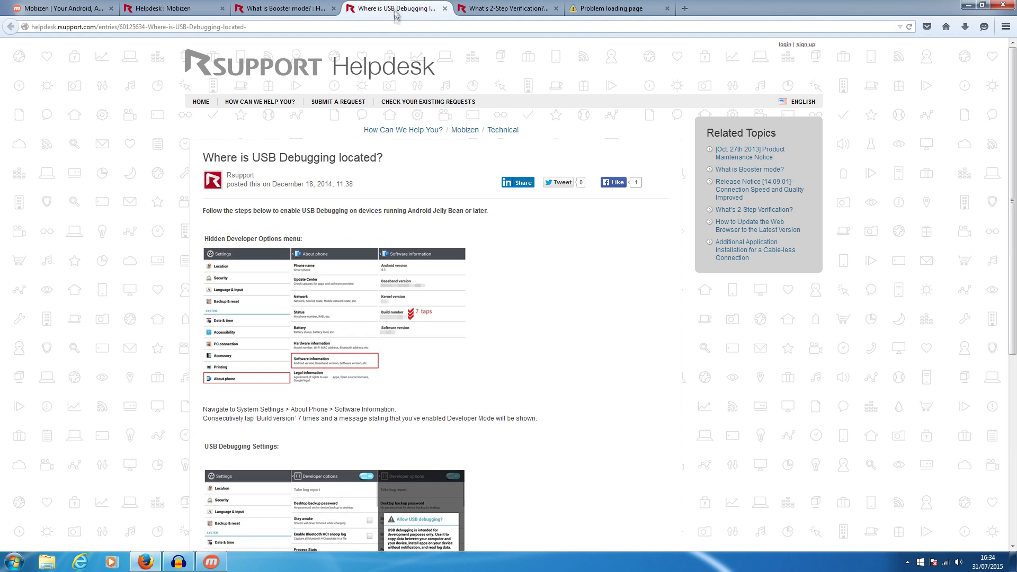
mouse_move(172, 224)
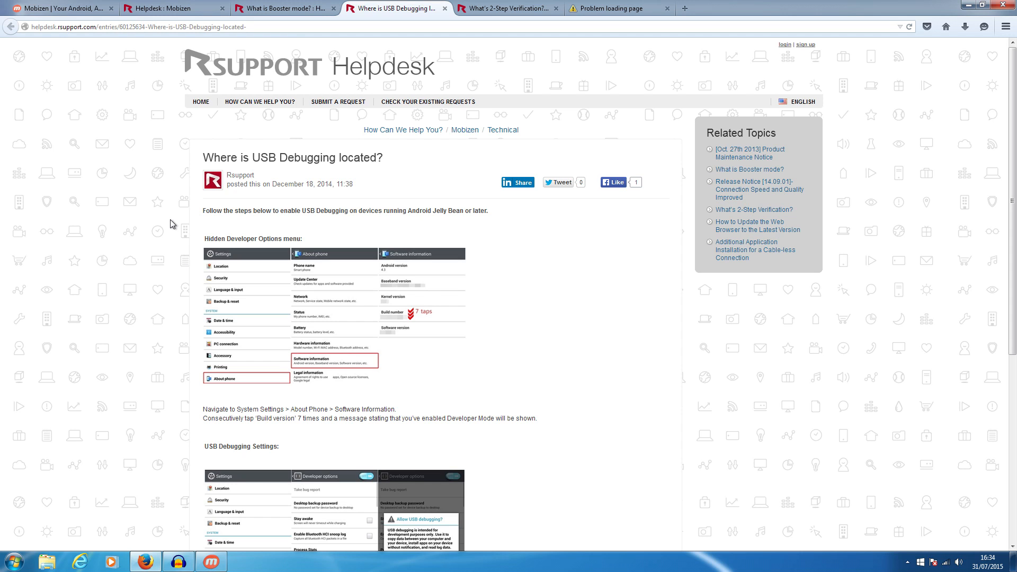
scroll("down", 3)
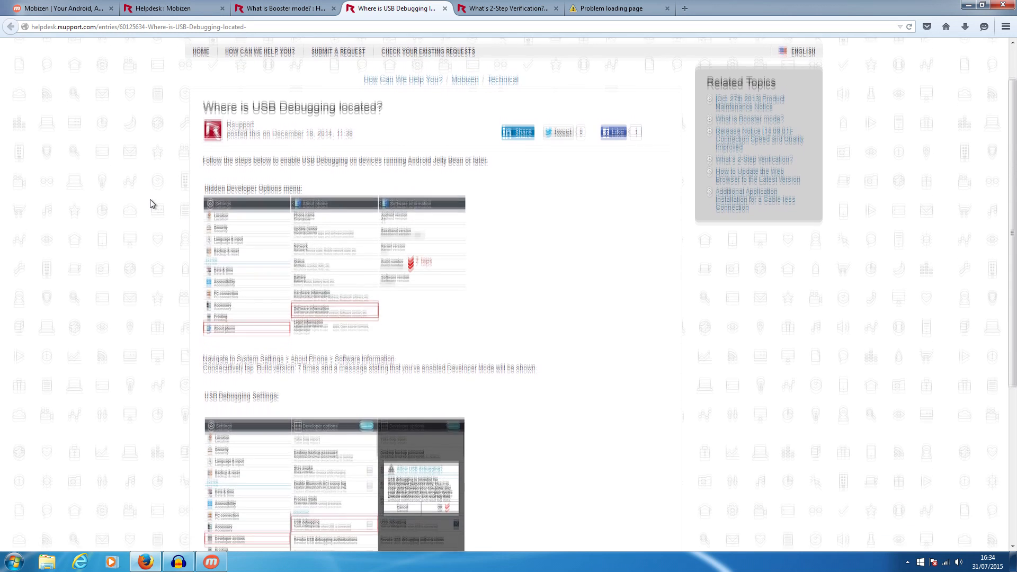
scroll("down", 3)
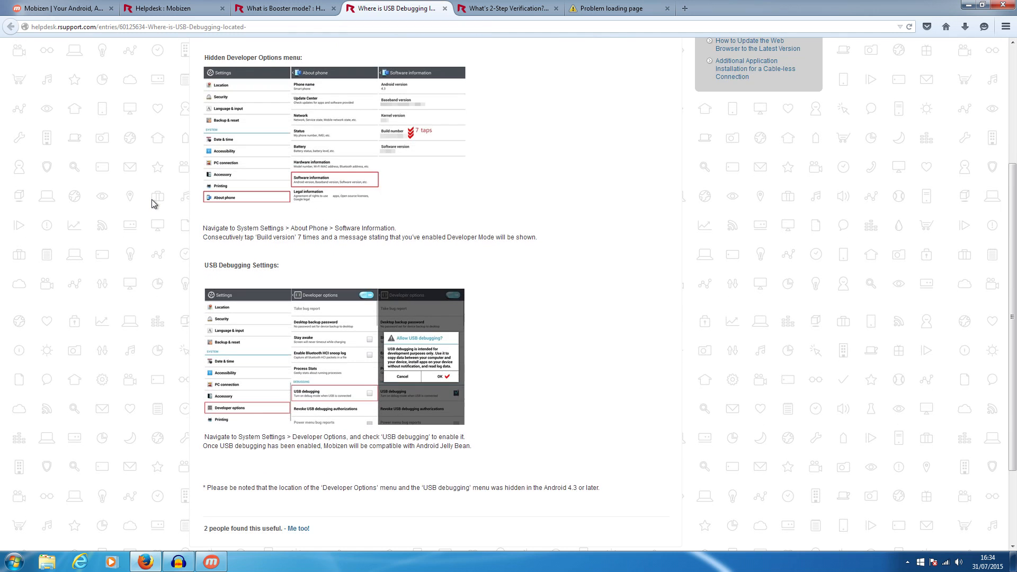
scroll("down", 3)
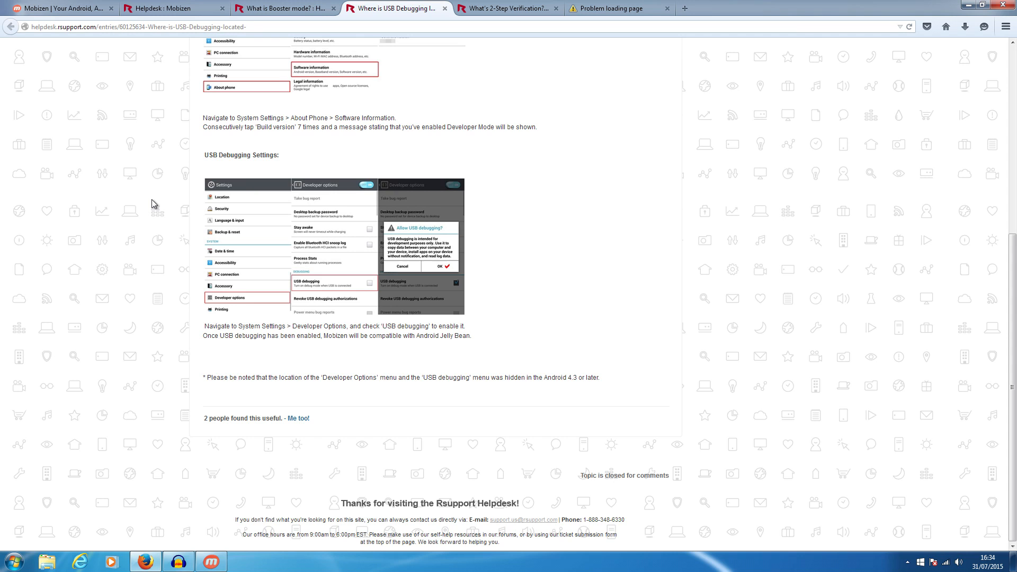
mouse_move(243, 333)
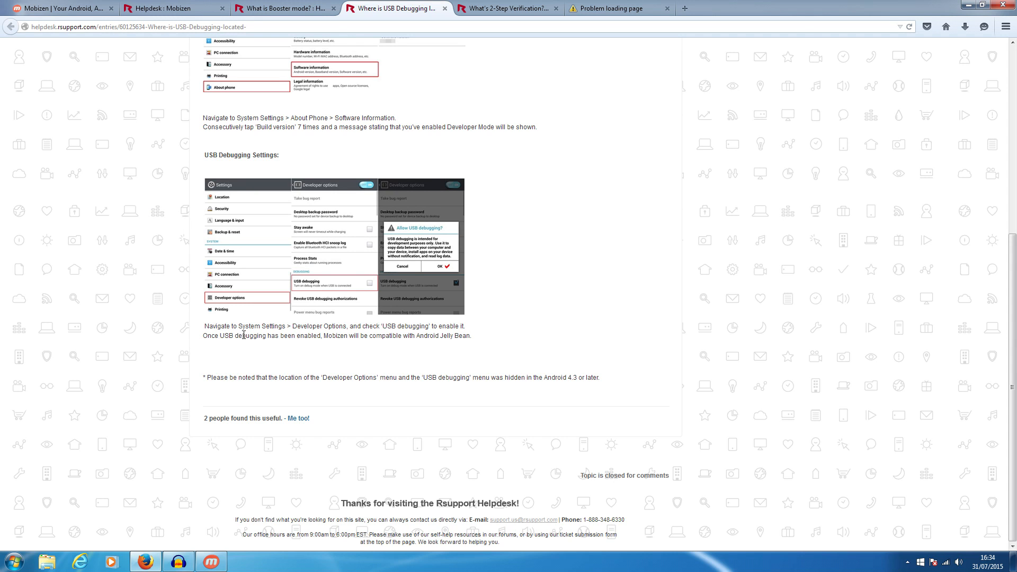
scroll("up", 3)
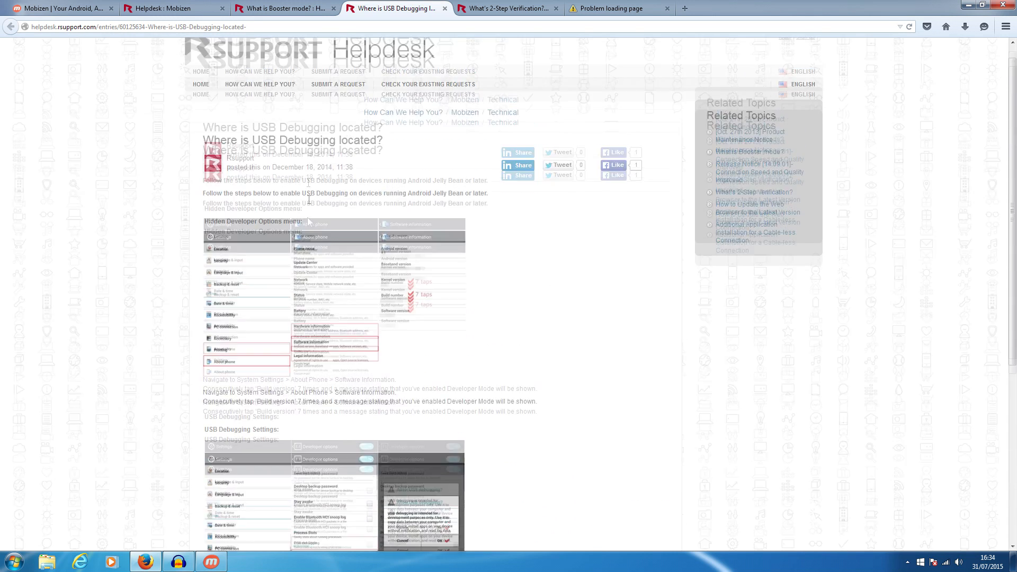
Show the 'What is Booster mode?' article and raise the mirrored phone window over it
left_click(282, 8)
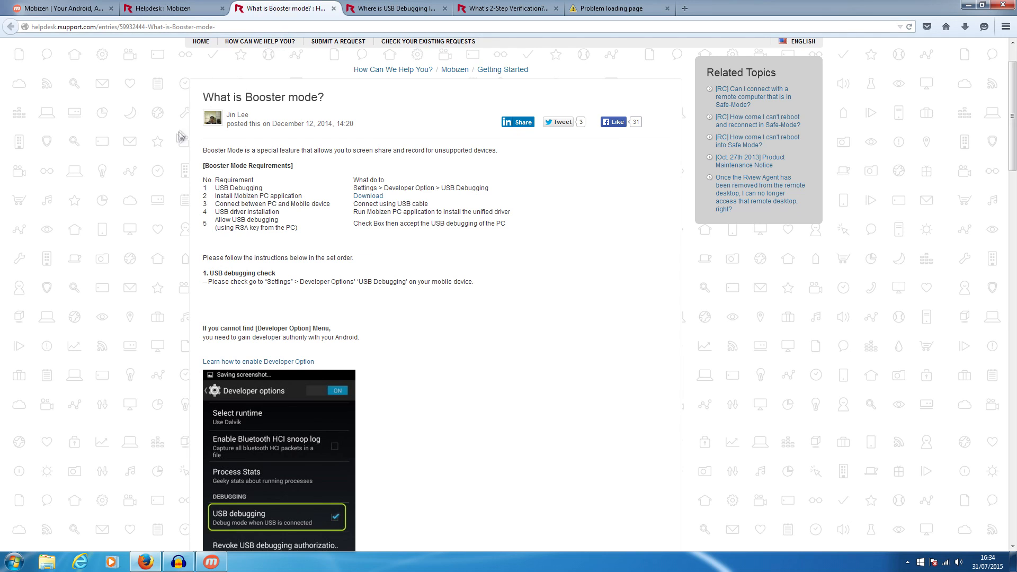
mouse_move(289, 169)
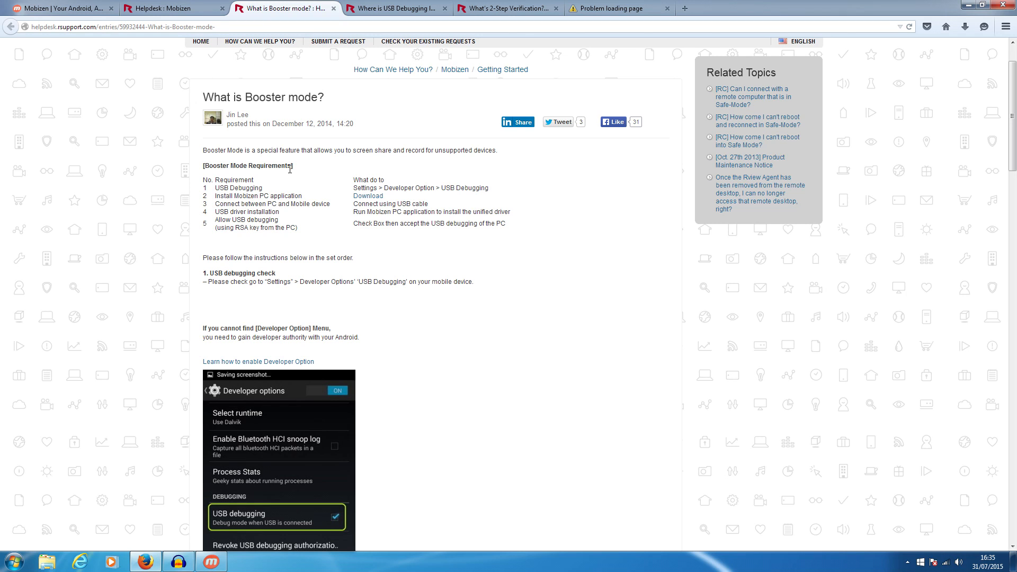
mouse_move(281, 114)
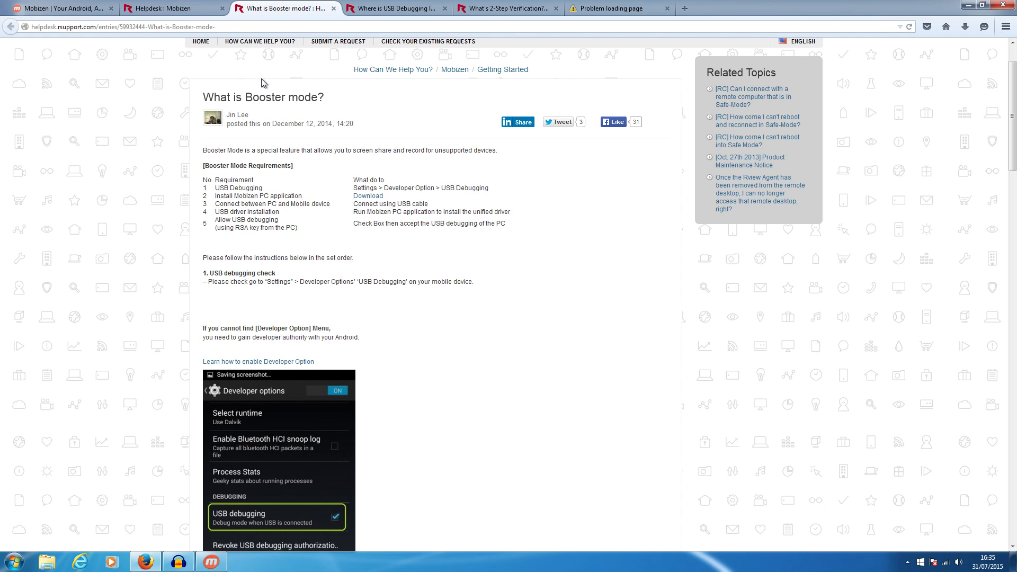
left_click(210, 561)
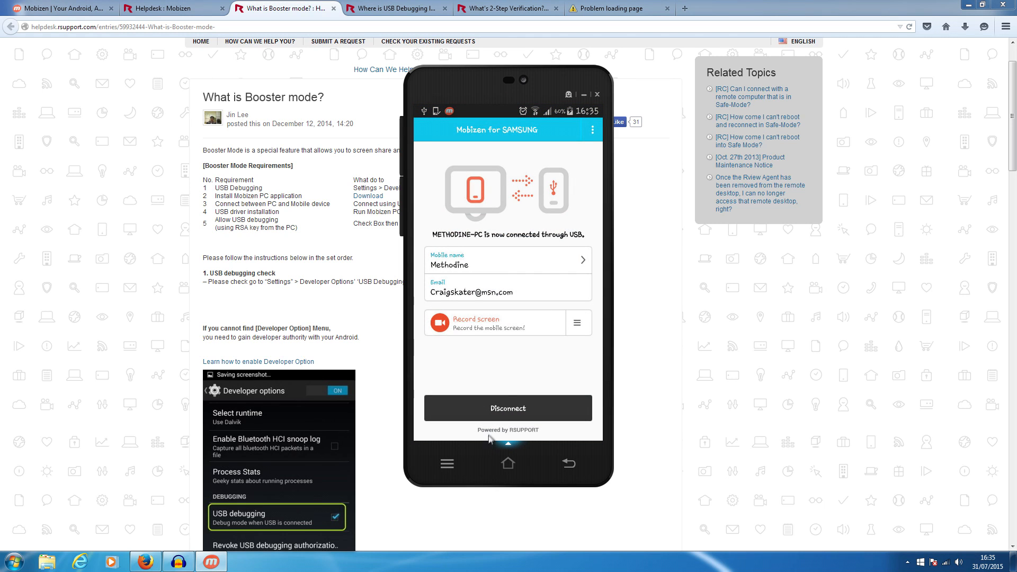
View the app's booster mode explanation from the overflow menu and dismiss it with Ok
left_click(592, 130)
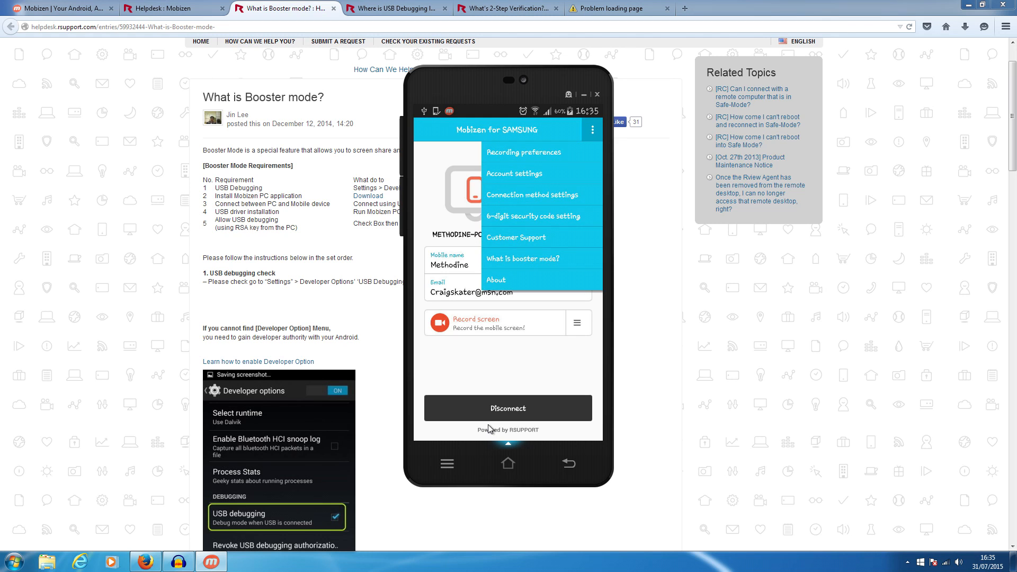
left_click(523, 258)
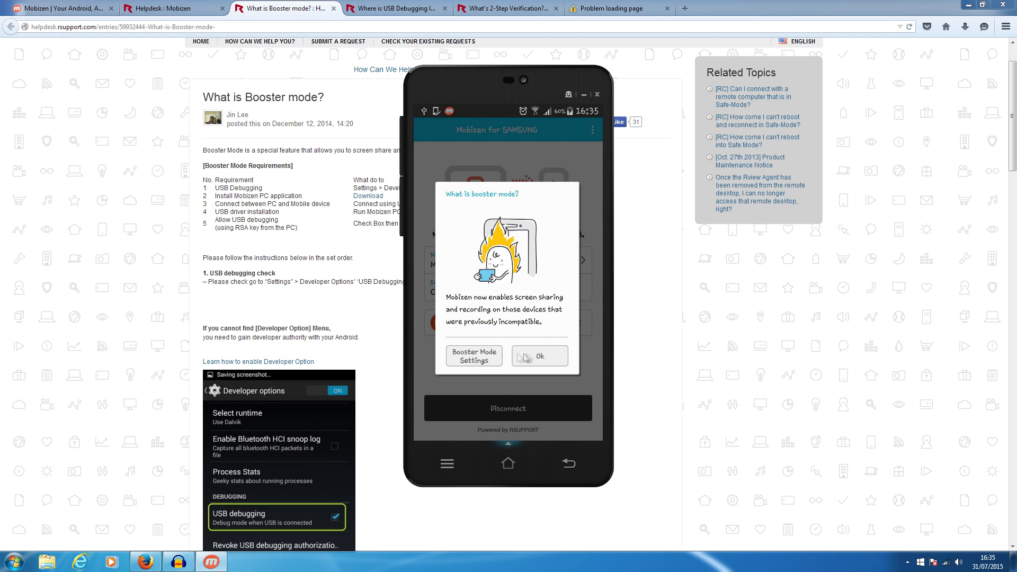
mouse_move(541, 307)
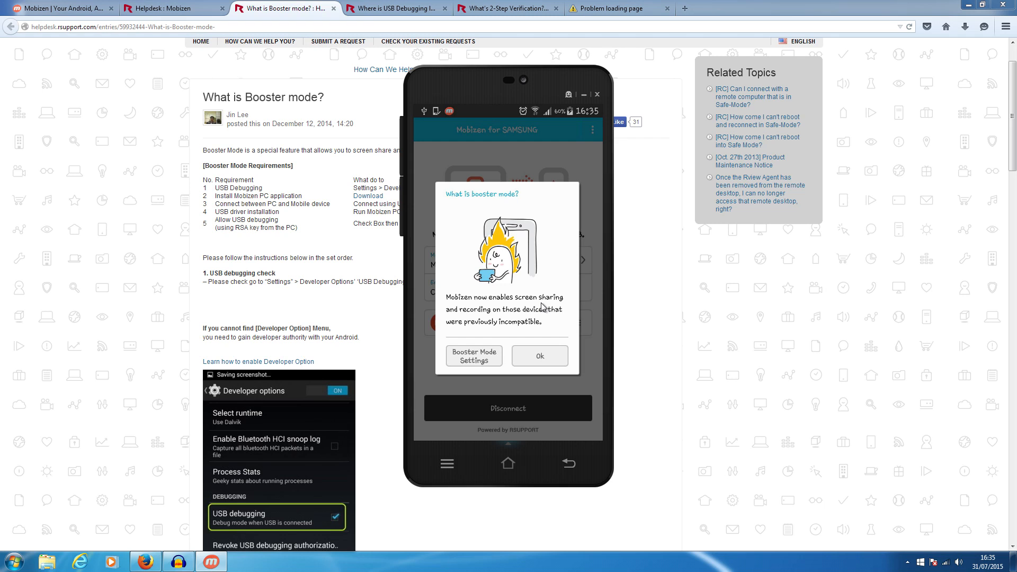
left_click(539, 356)
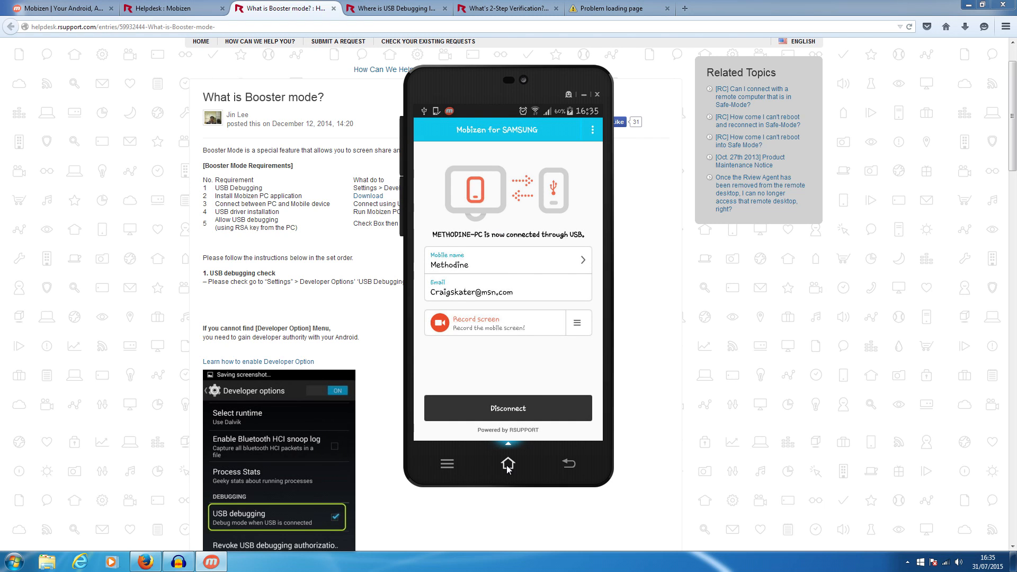
Return to the phone's home screen and bring up the full Apps drawer
left_click(507, 463)
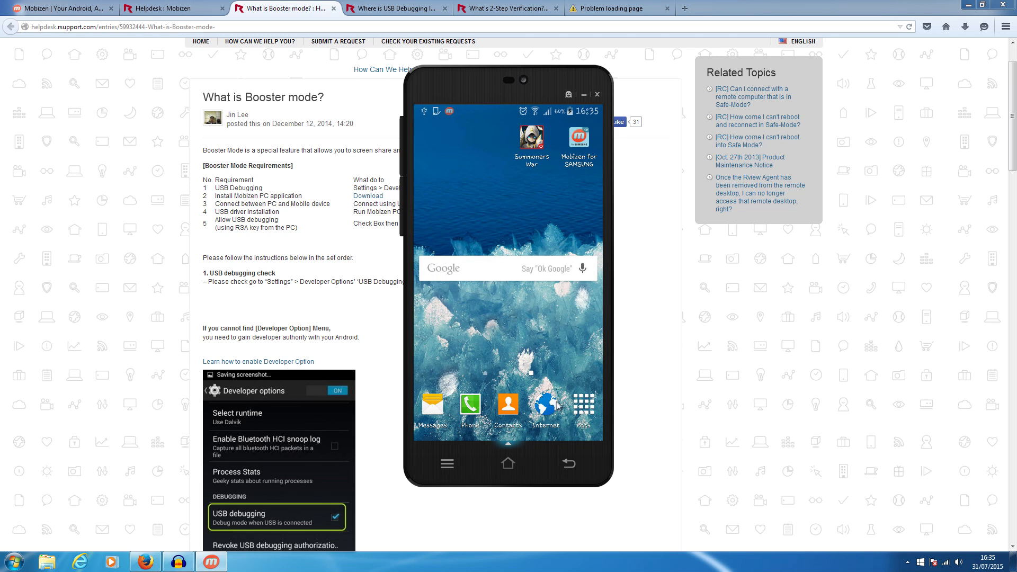
left_click(582, 409)
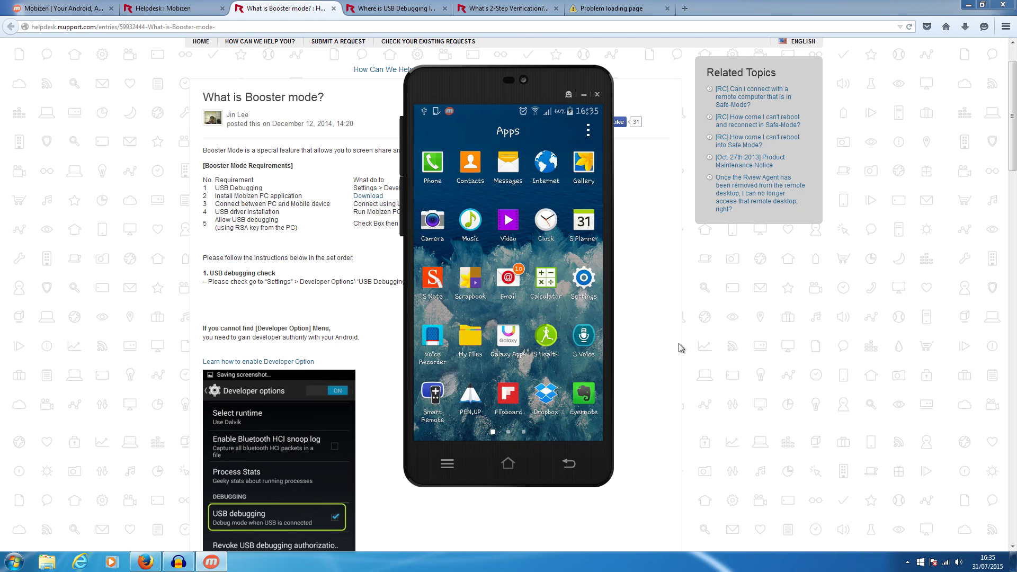
mouse_move(678, 351)
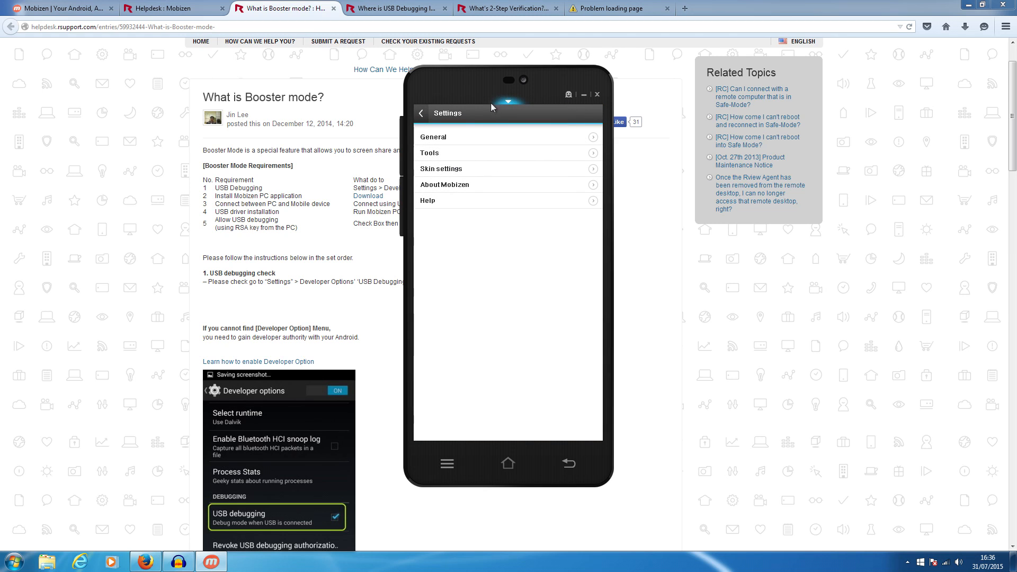
In General settings, set Always on top to Use so the phone window stays on top
left_click(433, 137)
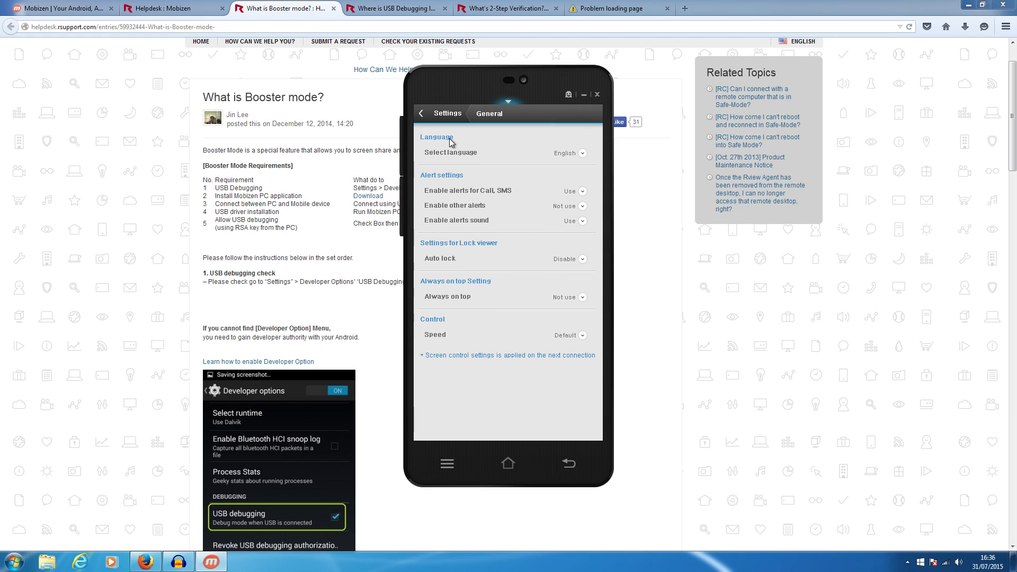
mouse_move(470, 252)
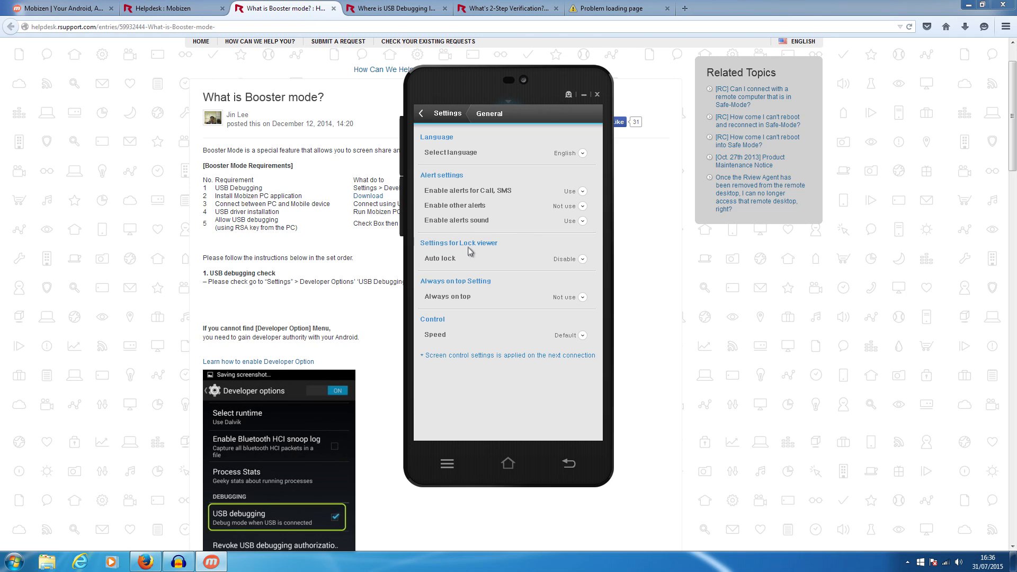
left_click(582, 297)
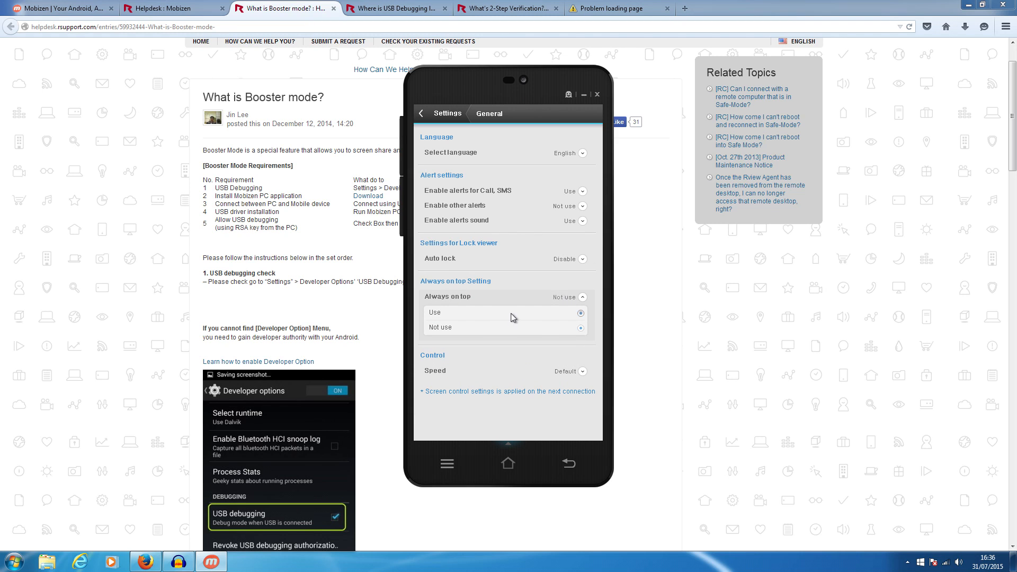
left_click(580, 312)
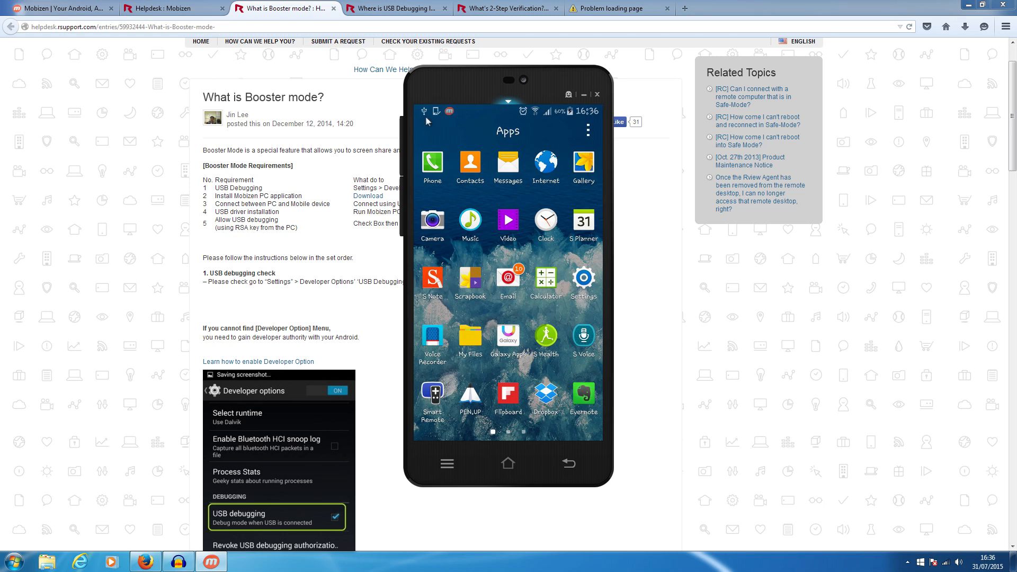
mouse_move(596, 156)
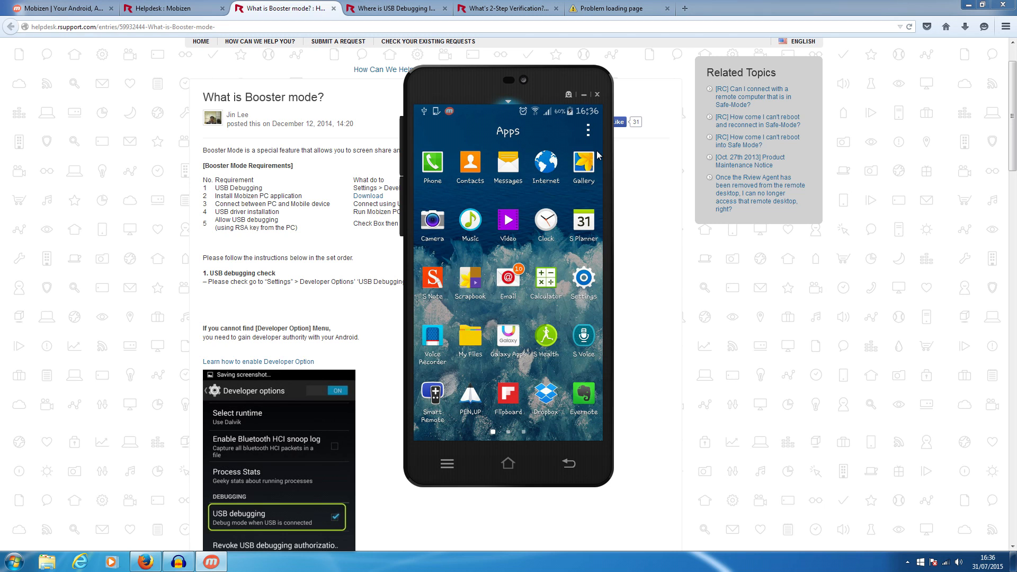
mouse_move(554, 302)
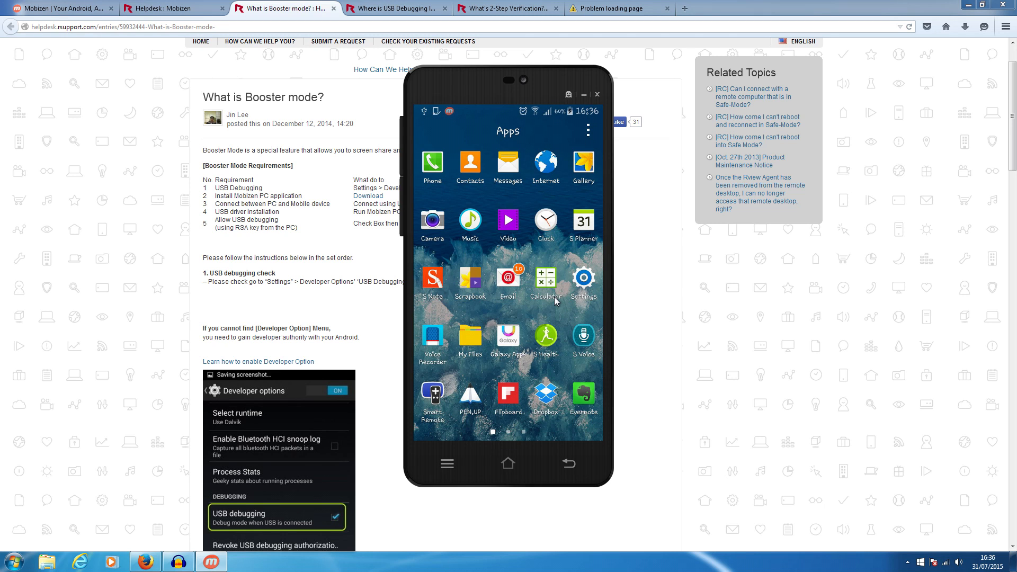
mouse_move(571, 291)
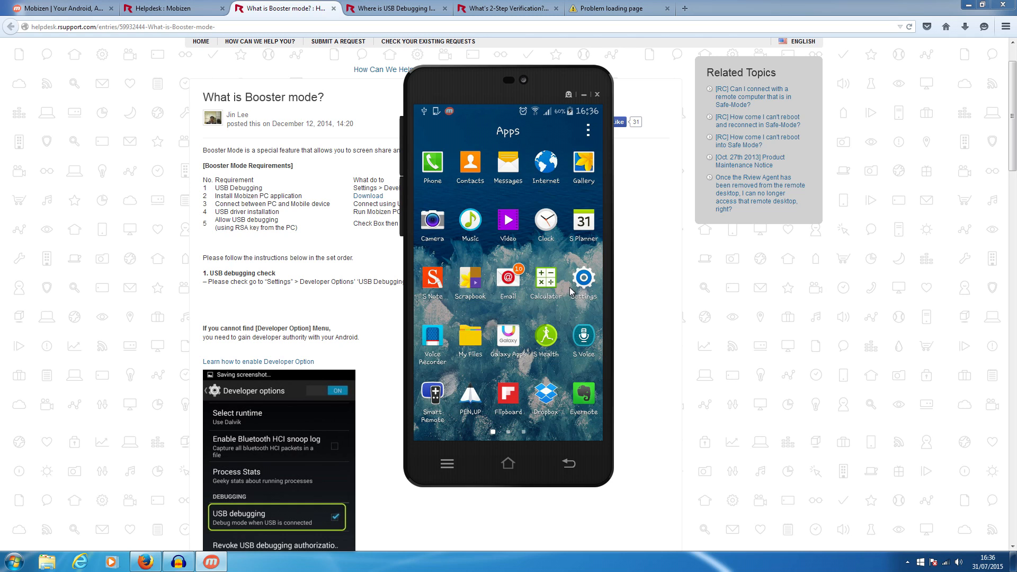
mouse_move(572, 292)
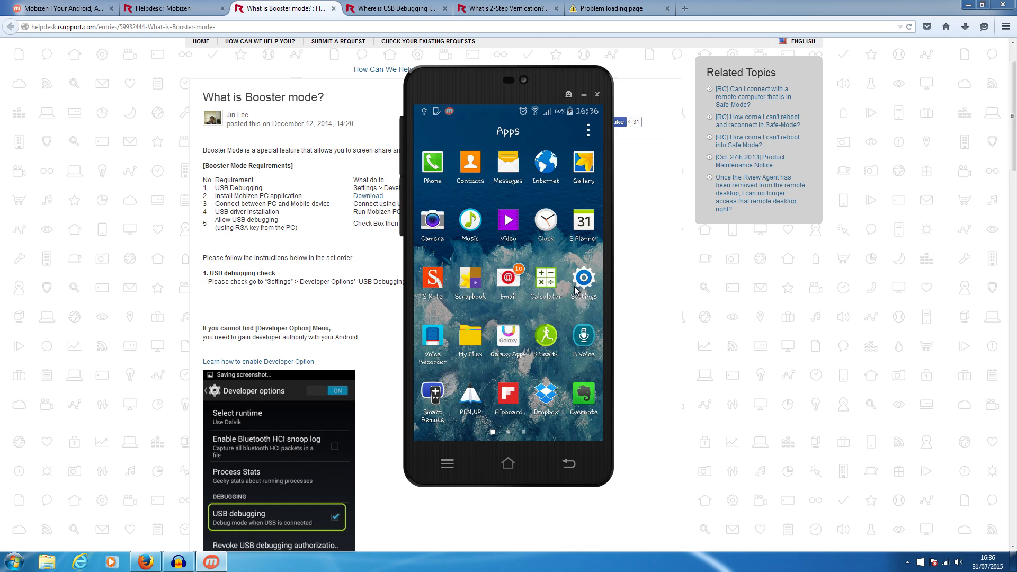
mouse_move(580, 290)
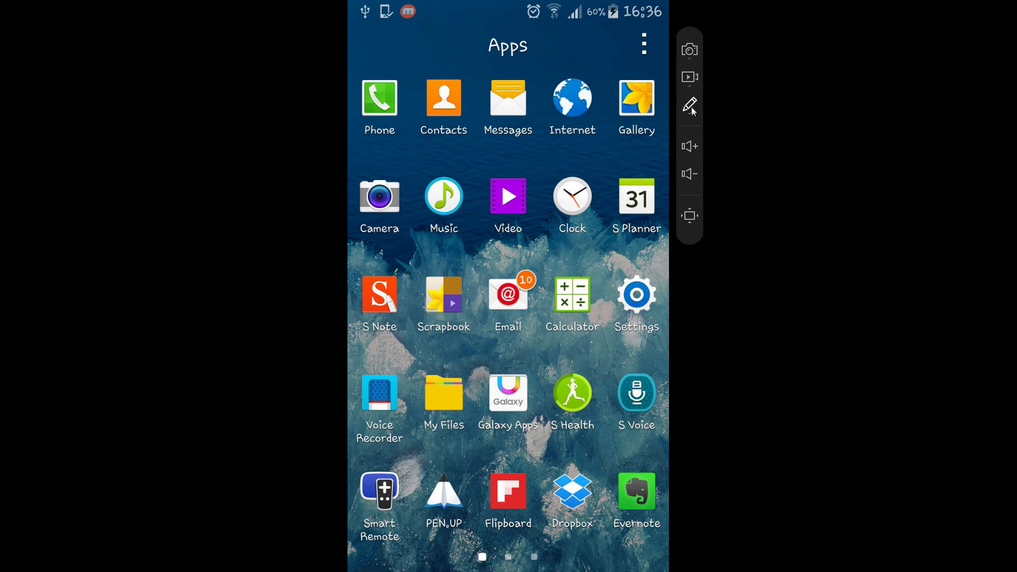
mouse_move(690, 77)
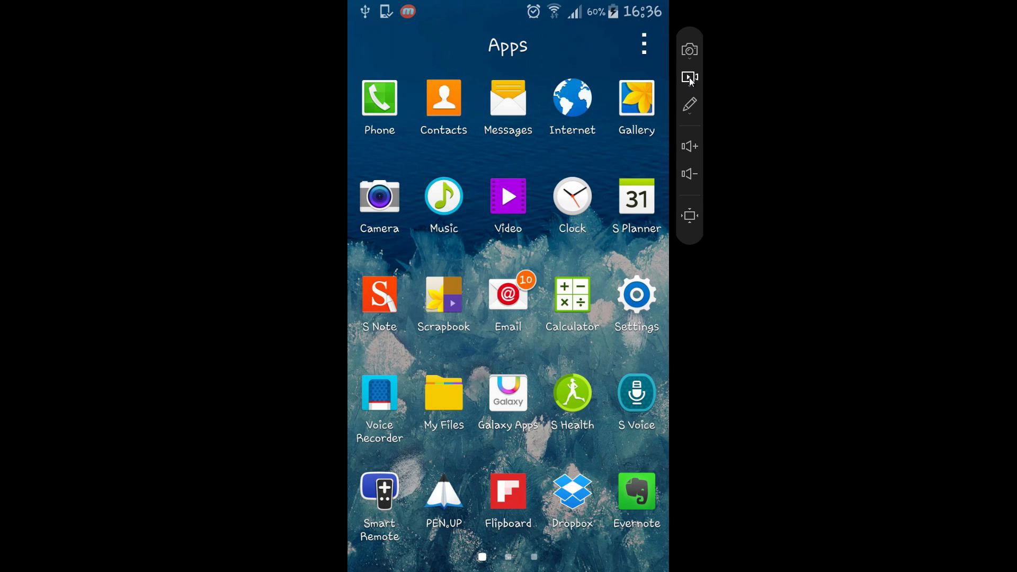
mouse_move(697, 185)
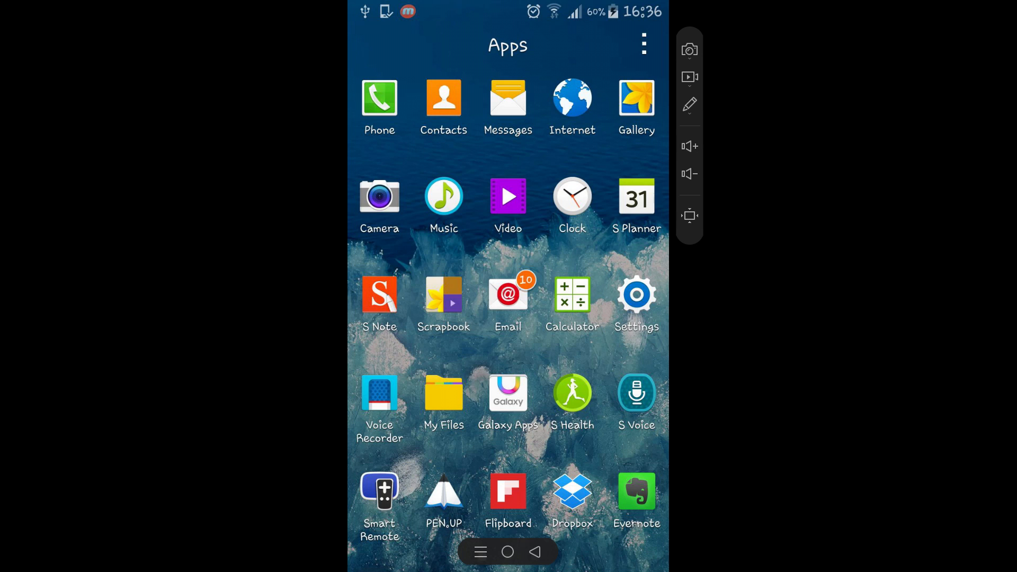
Swipe through the app drawer pages and open the Games folder
left_click(507, 552)
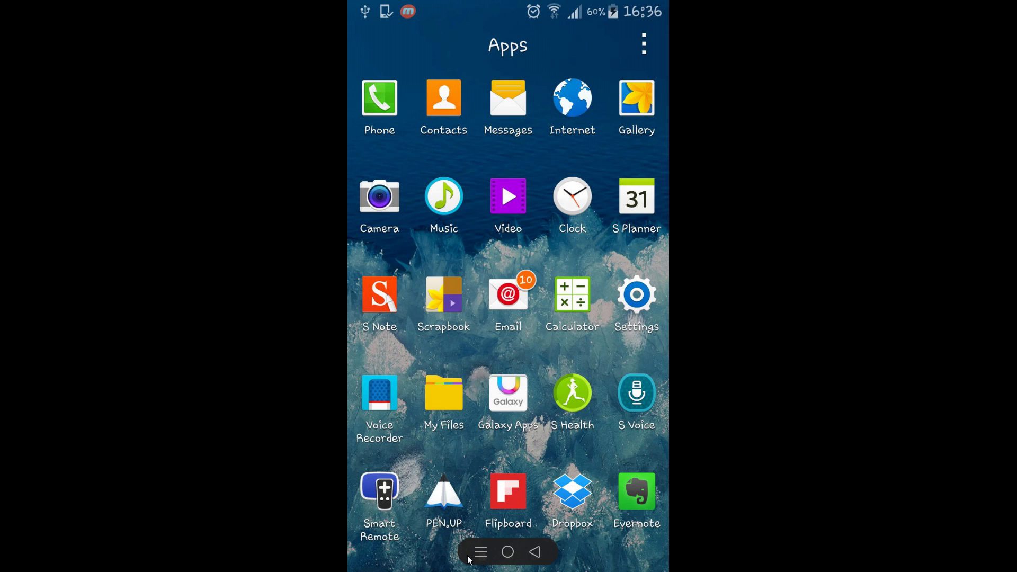
mouse_move(416, 523)
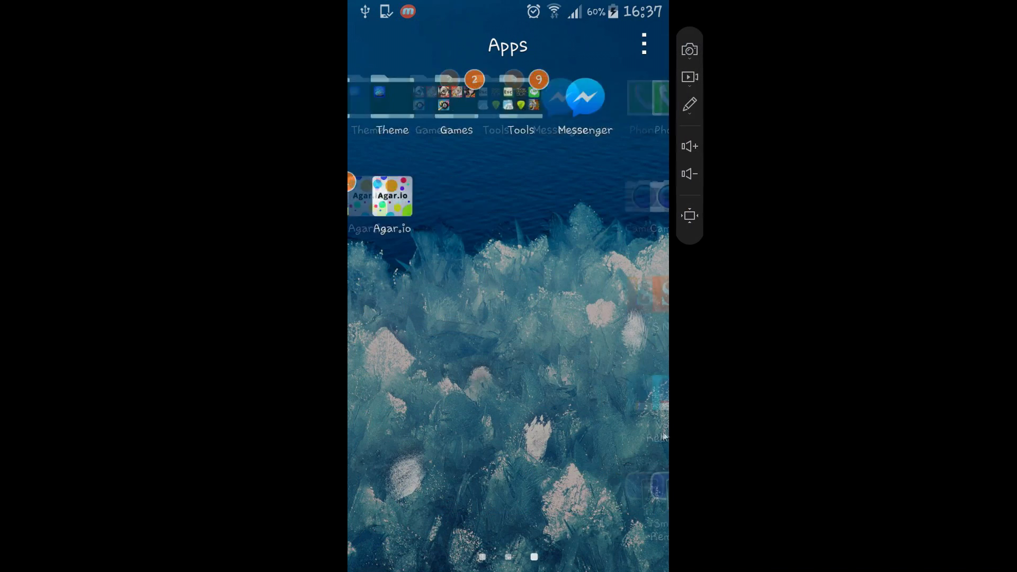
scroll("left", 3)
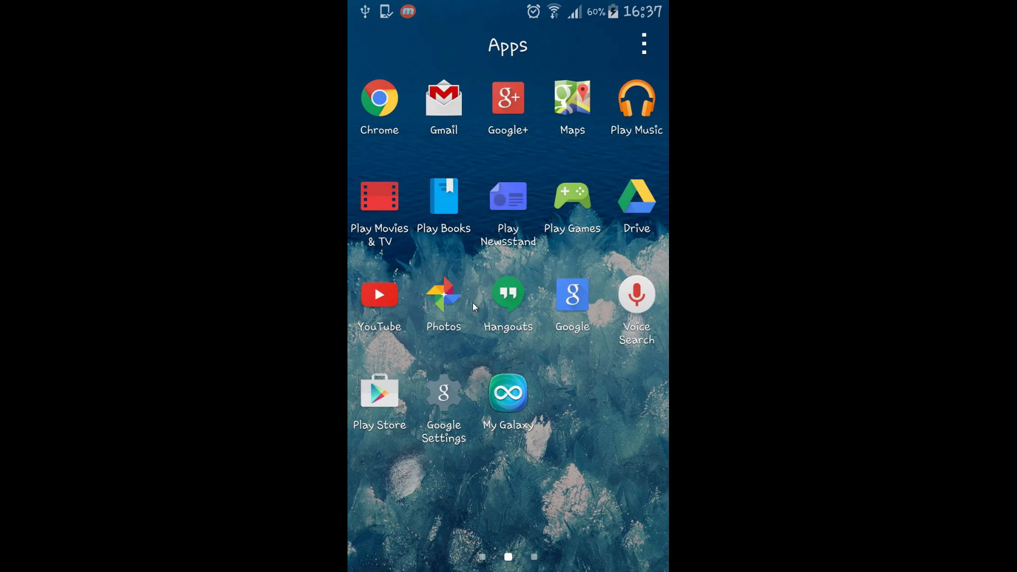
scroll("left", 3)
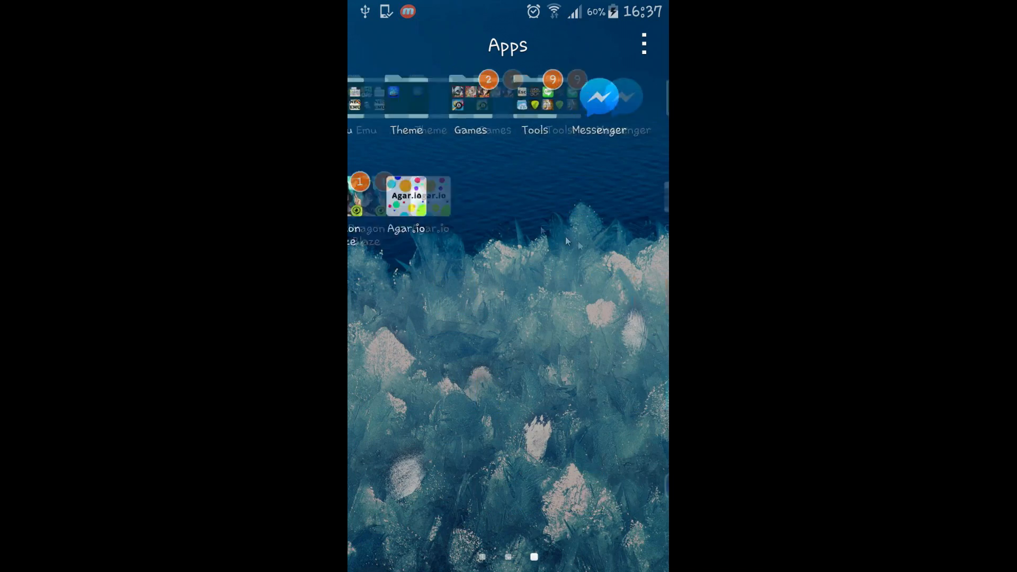
left_click(470, 98)
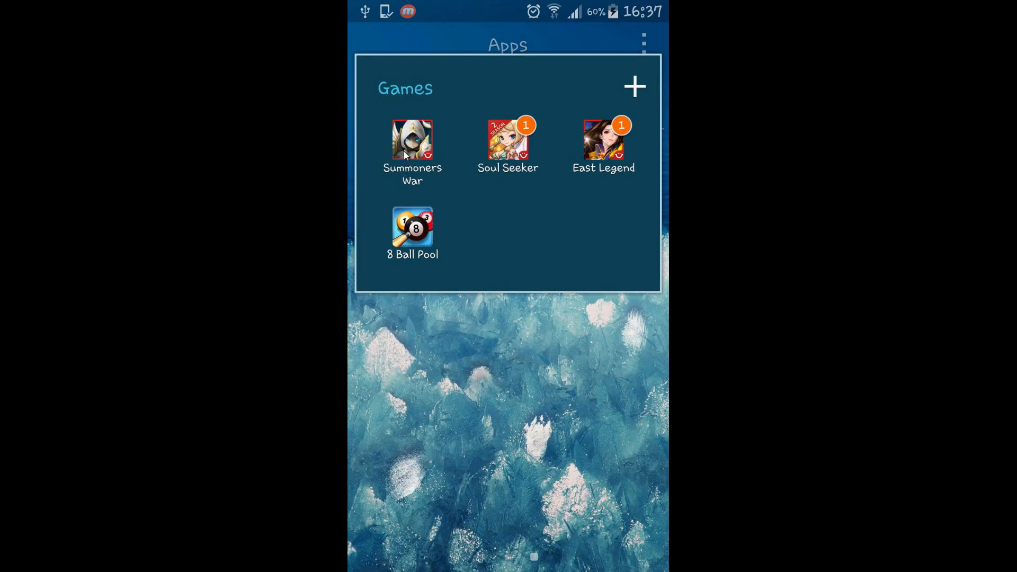
Launch Summoners War, view the monster collection, then close the monster list
left_click(412, 140)
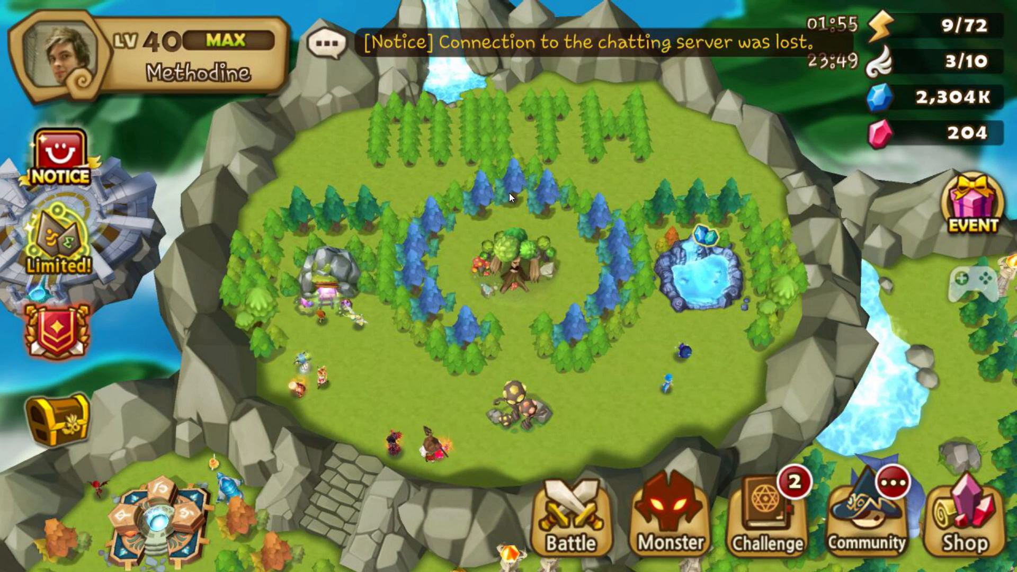
mouse_move(576, 218)
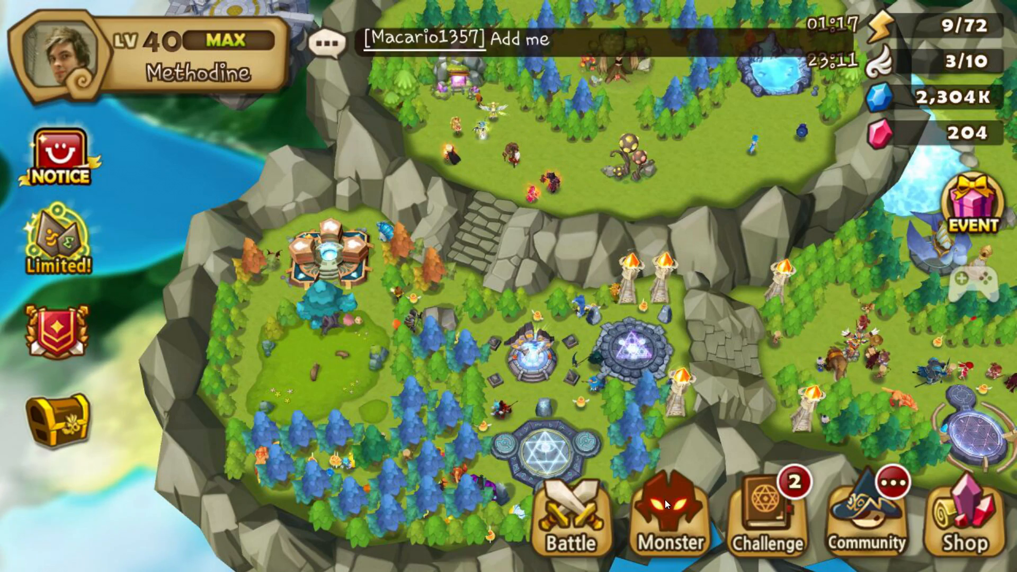
left_click(670, 513)
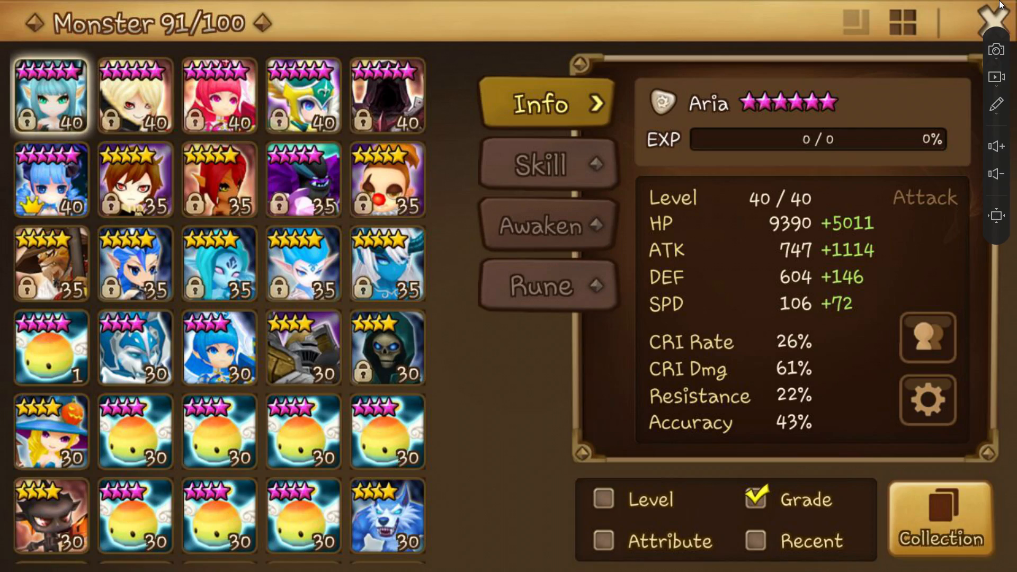
left_click(997, 18)
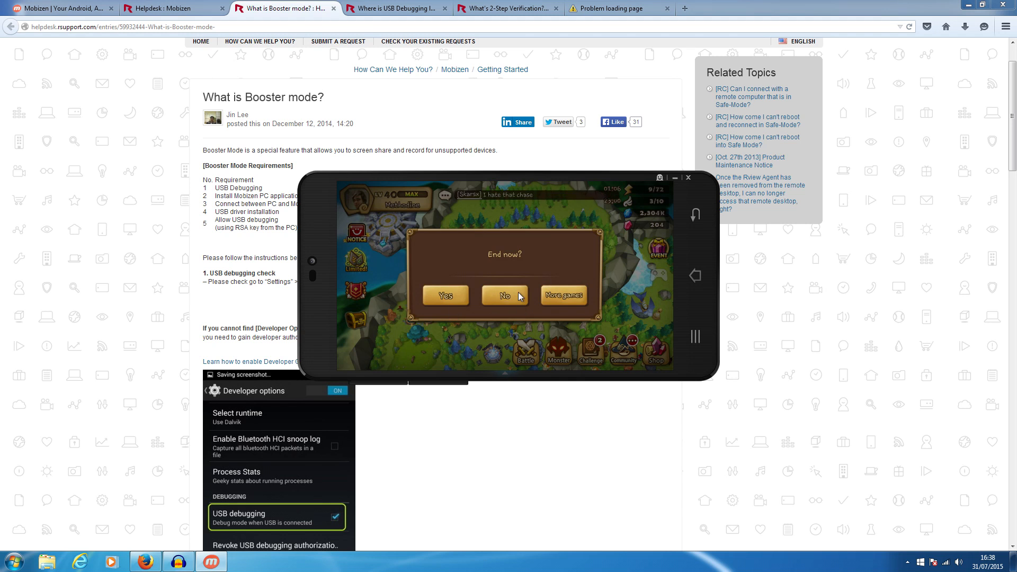
Answer No to the 'End now?' prompt so the game stays on the village screen
left_click(505, 295)
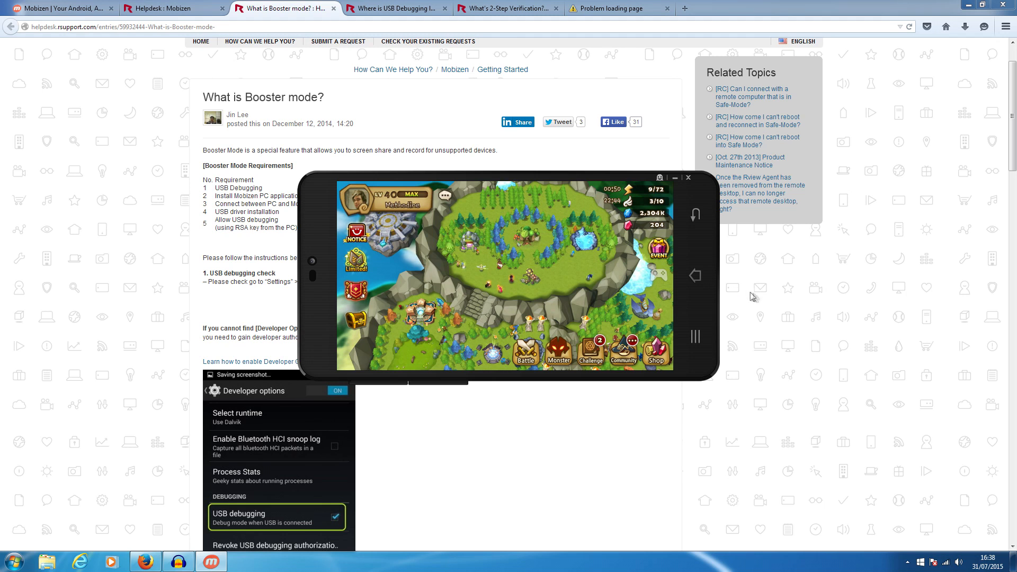
mouse_move(806, 314)
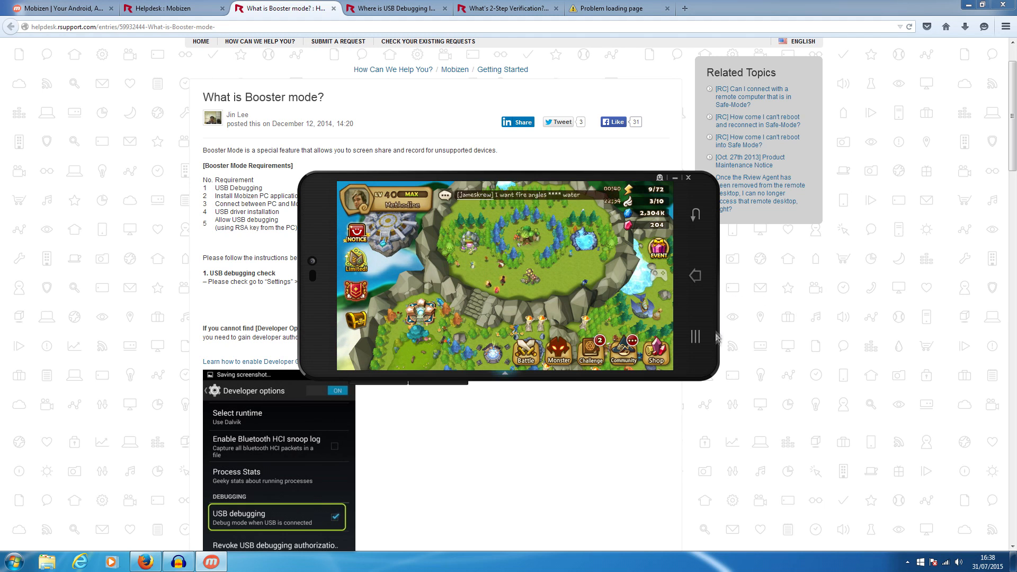
mouse_move(513, 51)
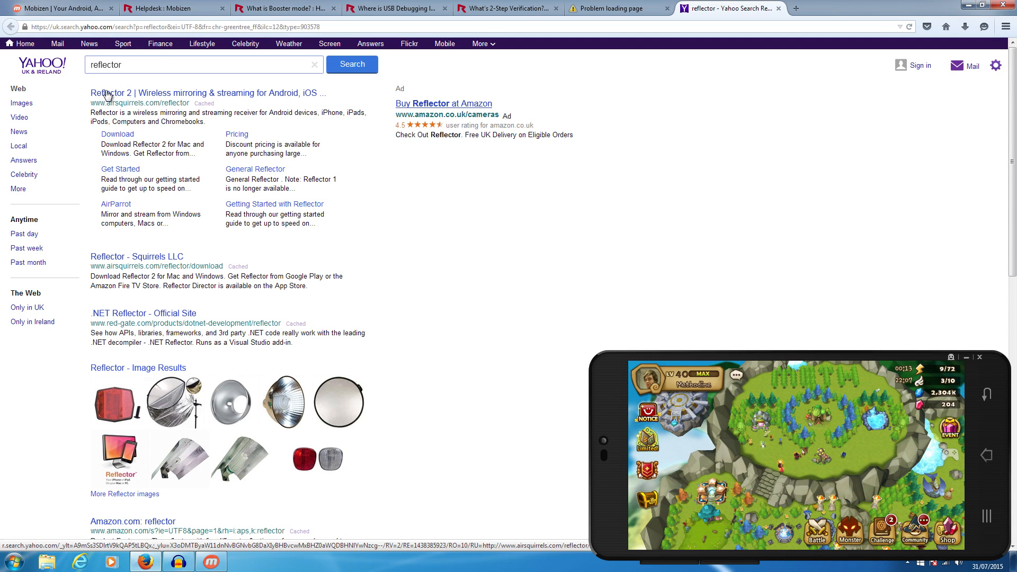
mouse_move(154, 97)
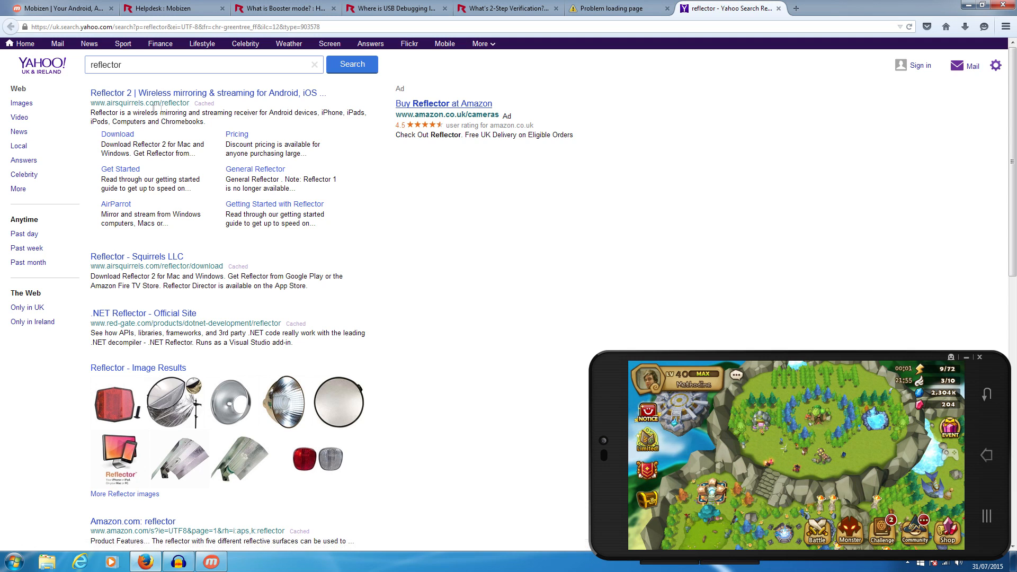
Scroll the Yahoo 'reflector' results, then switch to the 2-Step Verification article
scroll("down", 3)
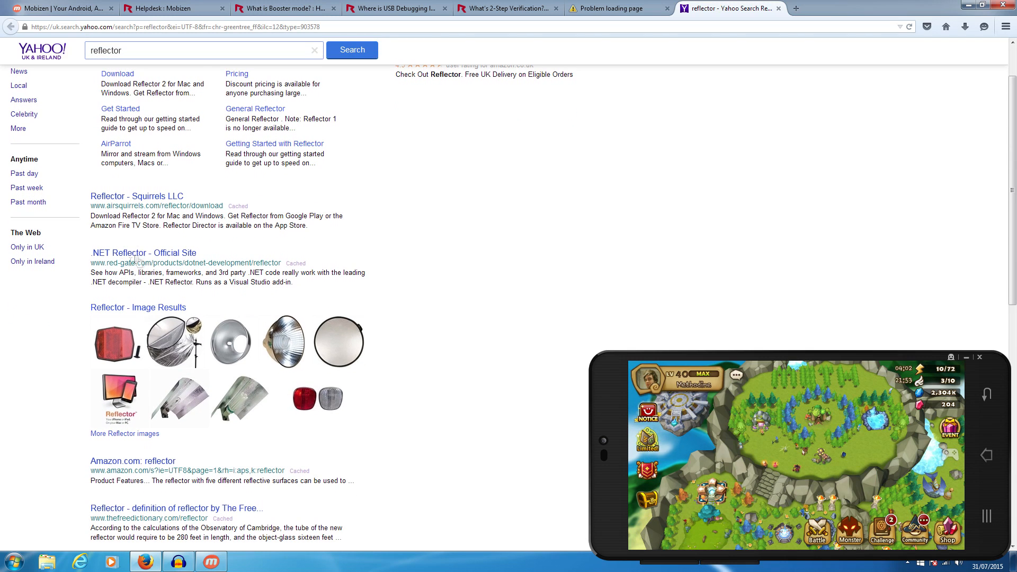
mouse_move(157, 383)
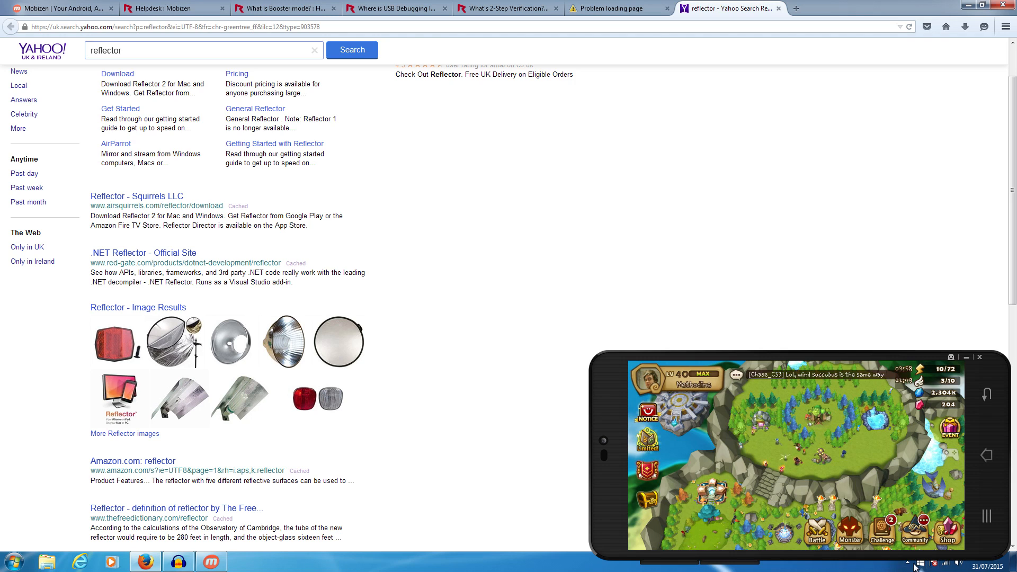
left_click(917, 563)
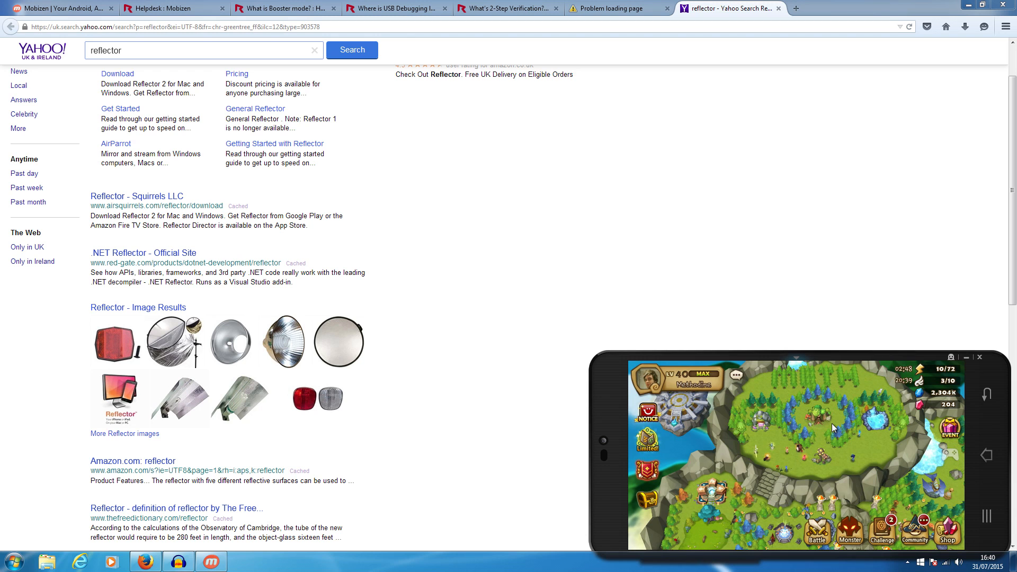
left_click(507, 8)
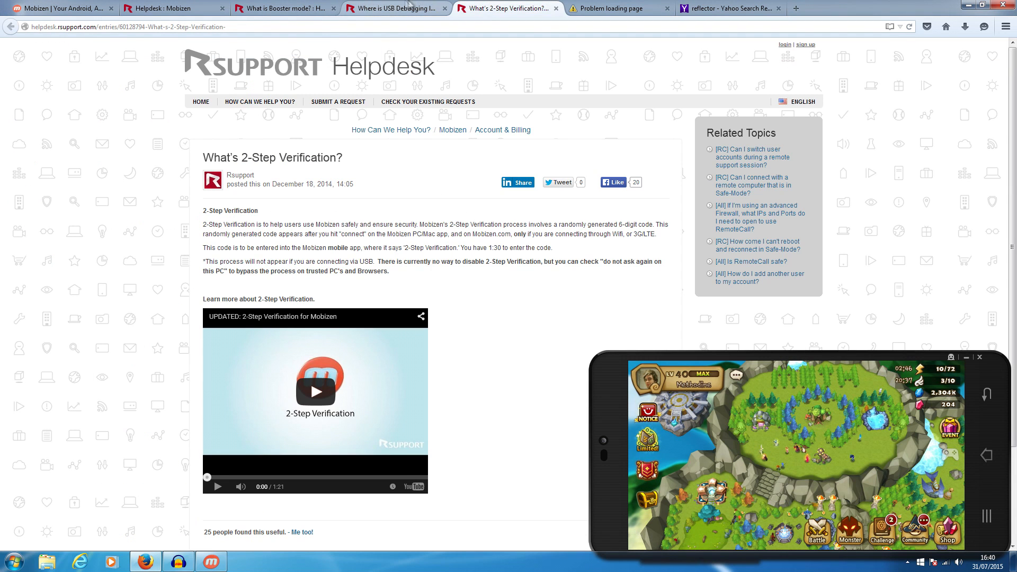
Cycle through the Booster mode, USB Debugging and 2-Step Verification articles, ending on the Mobizen helpdesk page
left_click(284, 9)
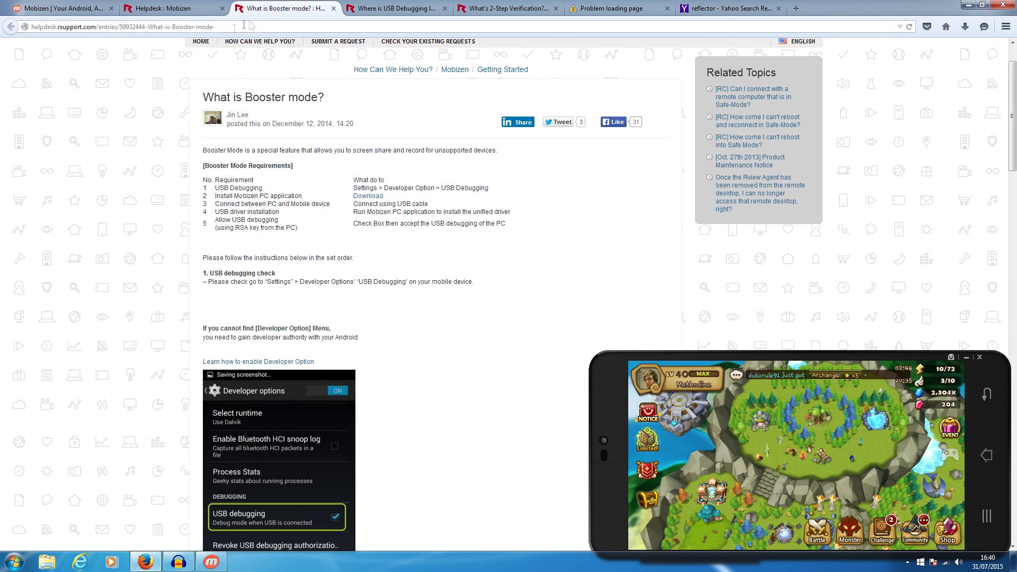
scroll("up", 3)
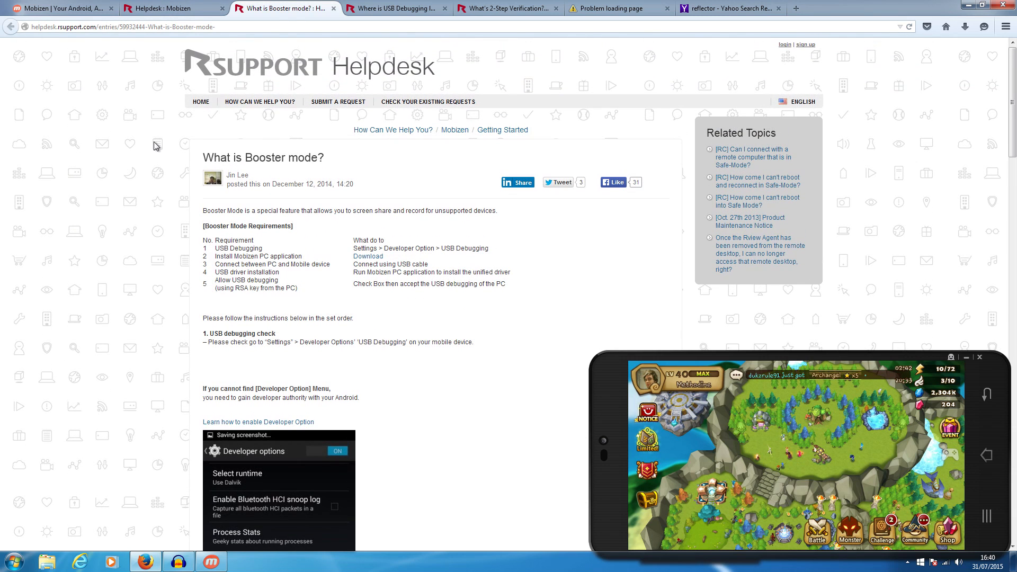
left_click(395, 9)
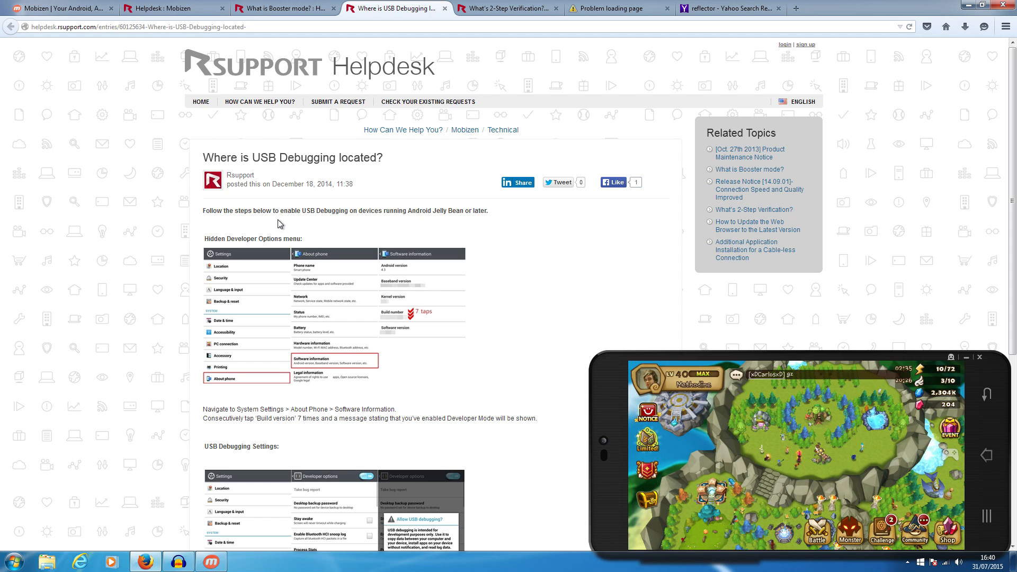
left_click(506, 9)
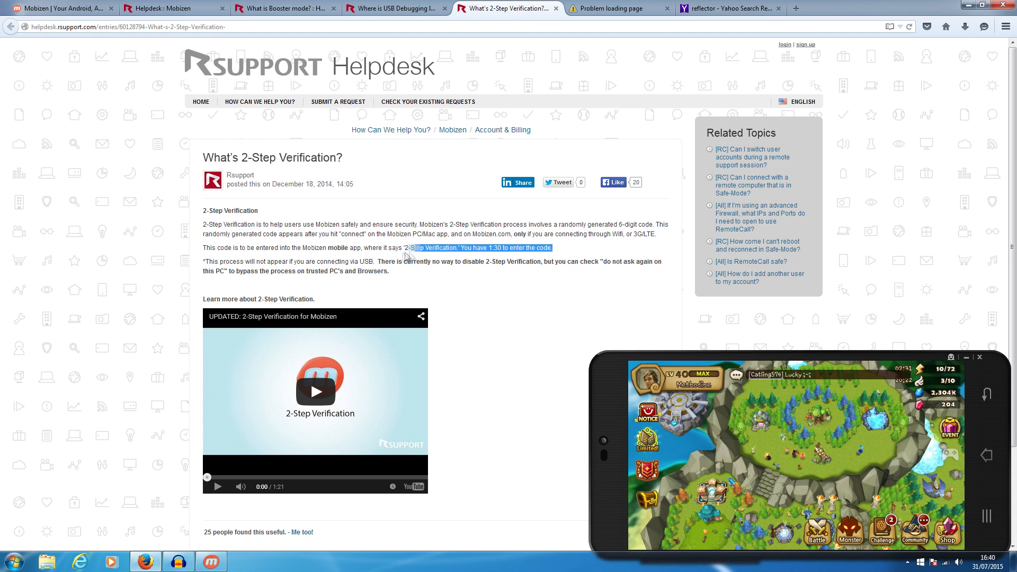
left_click(172, 8)
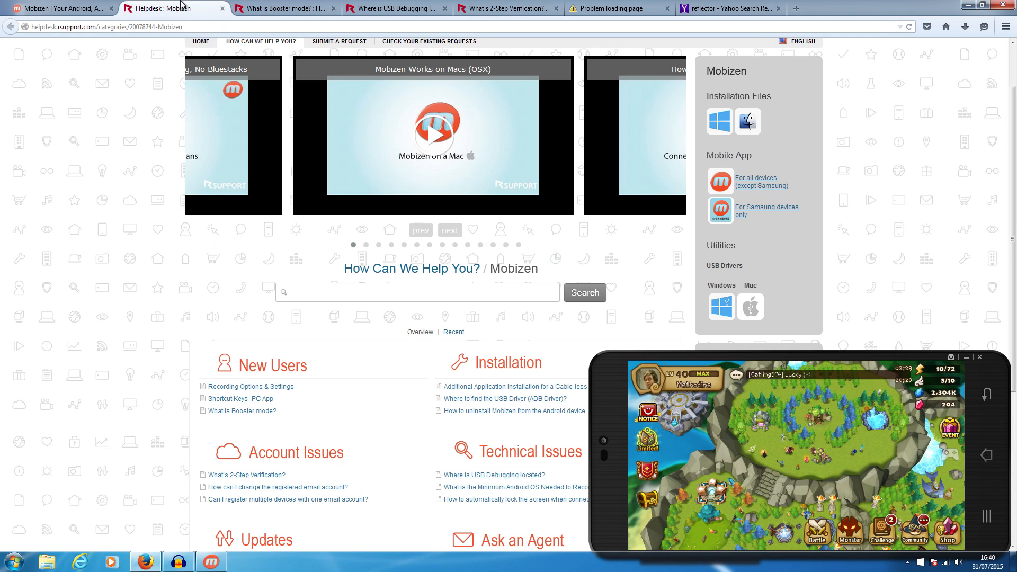
scroll("up", 3)
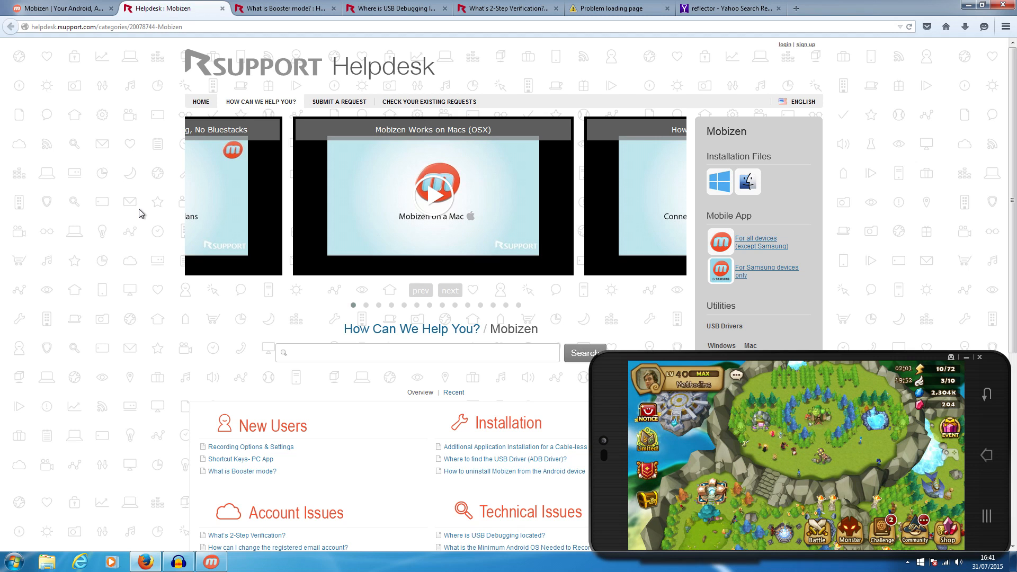
mouse_move(88, 334)
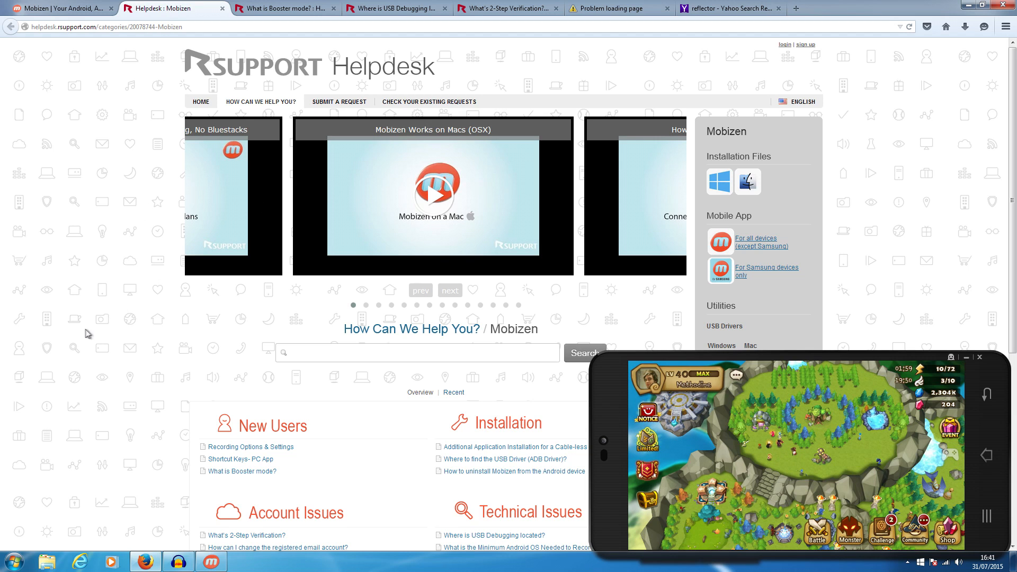
mouse_move(149, 305)
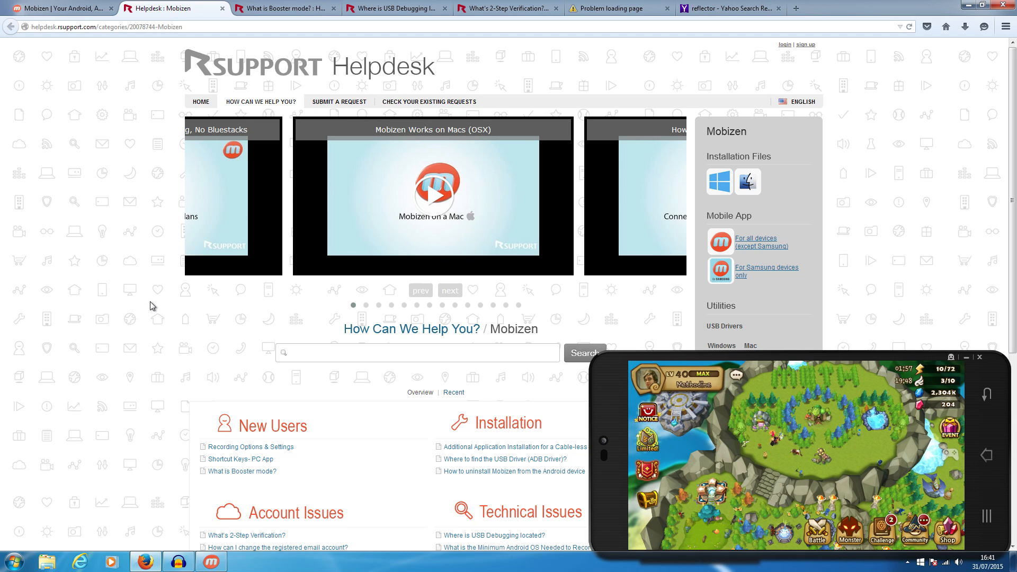